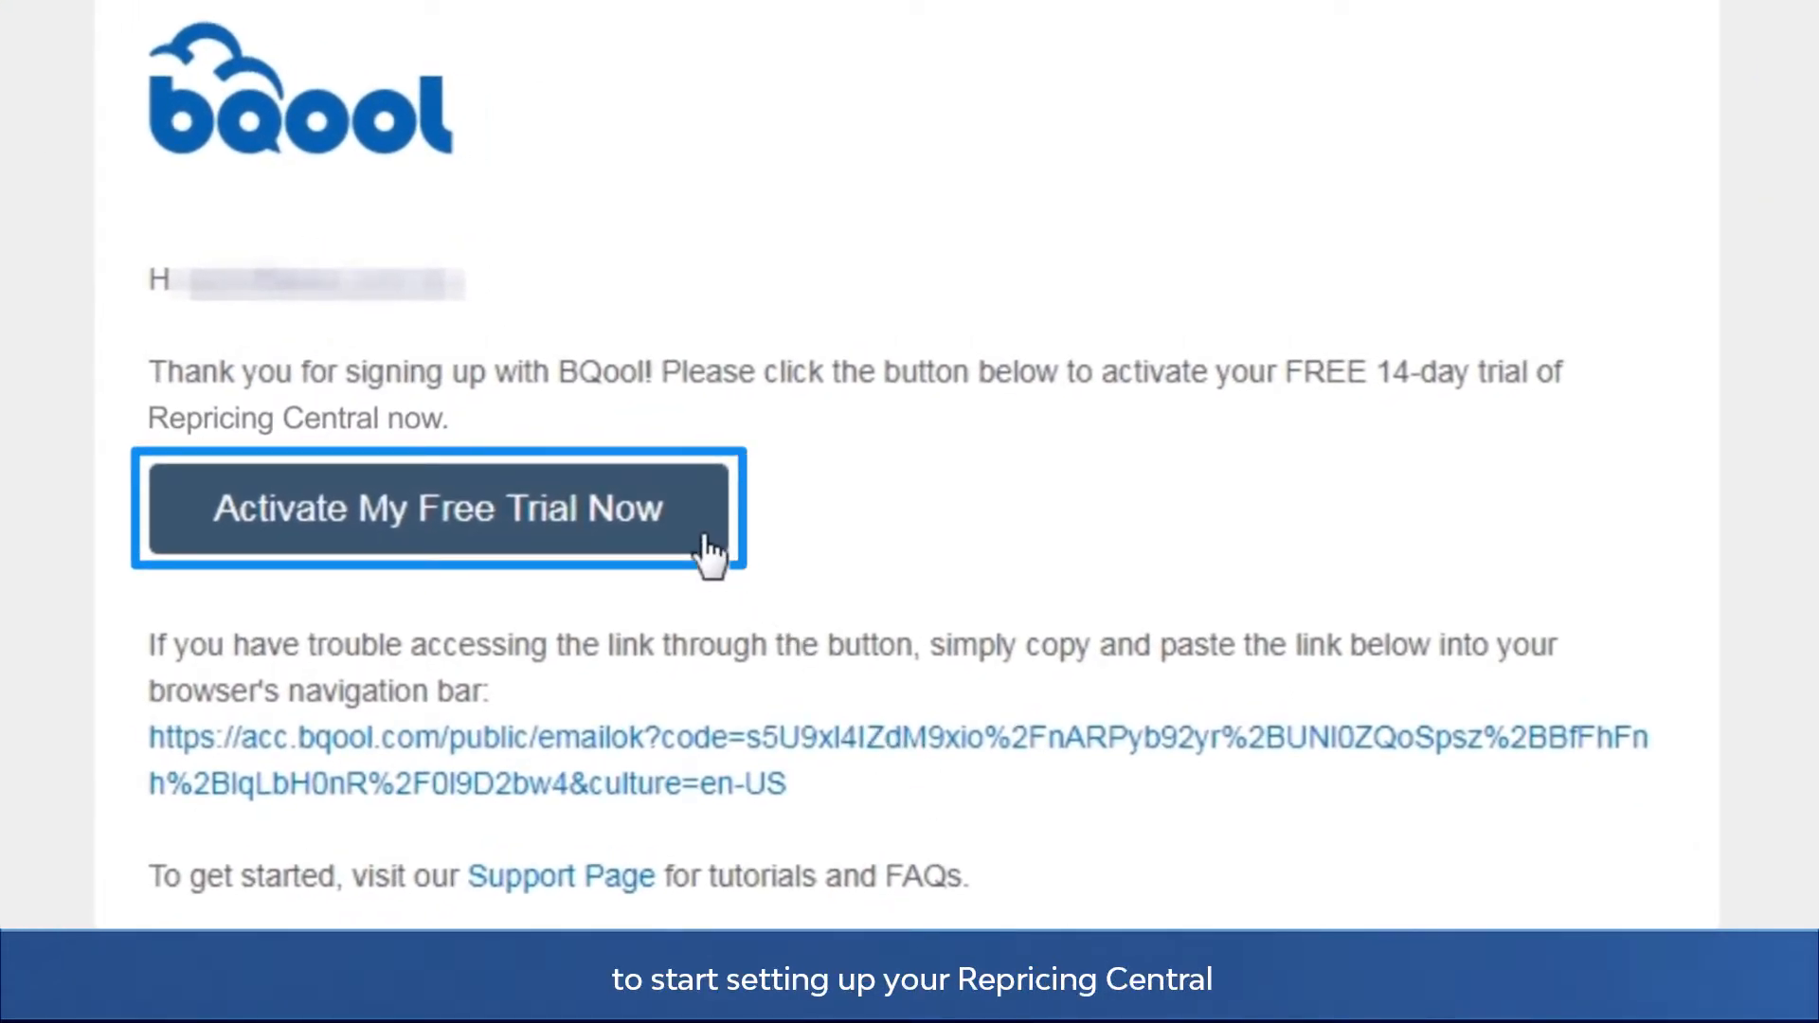
Activate the free trial and connect an Amazon US store via the Amazon MWS API
{"action": "left_click", "coordinate": [438, 510]}
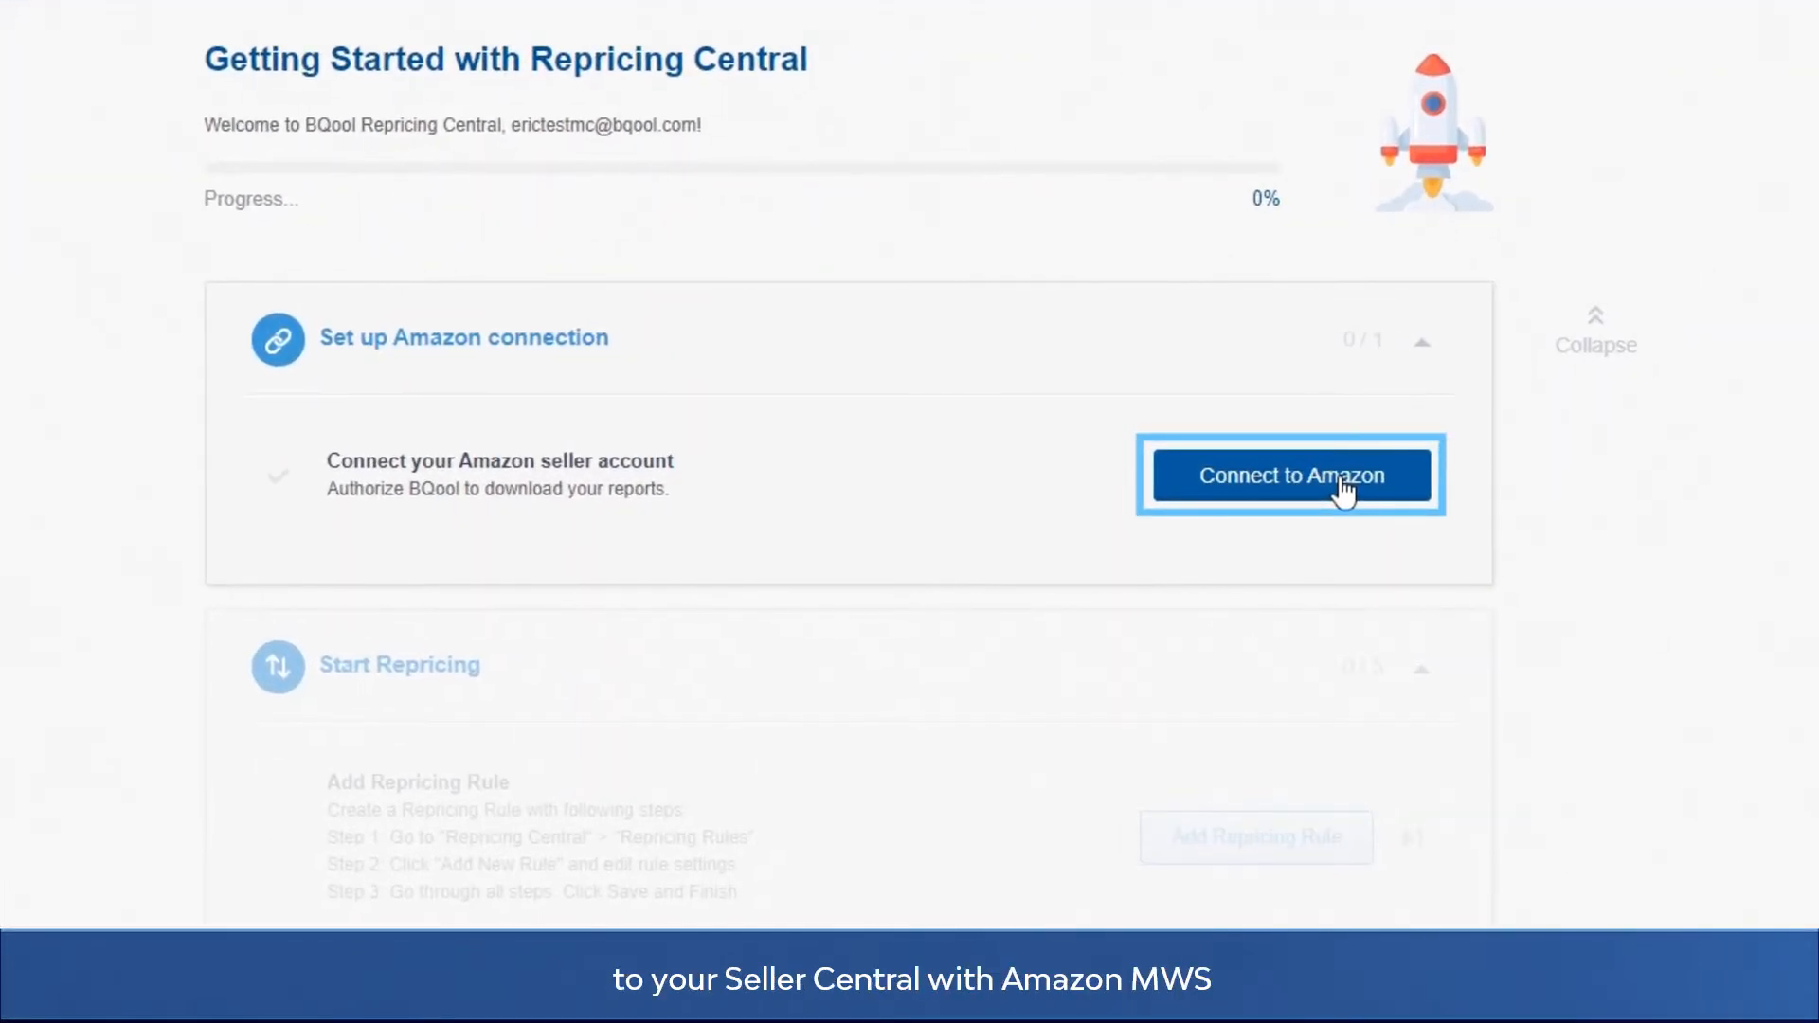
{"action": "left_click", "coordinate": [1292, 476]}
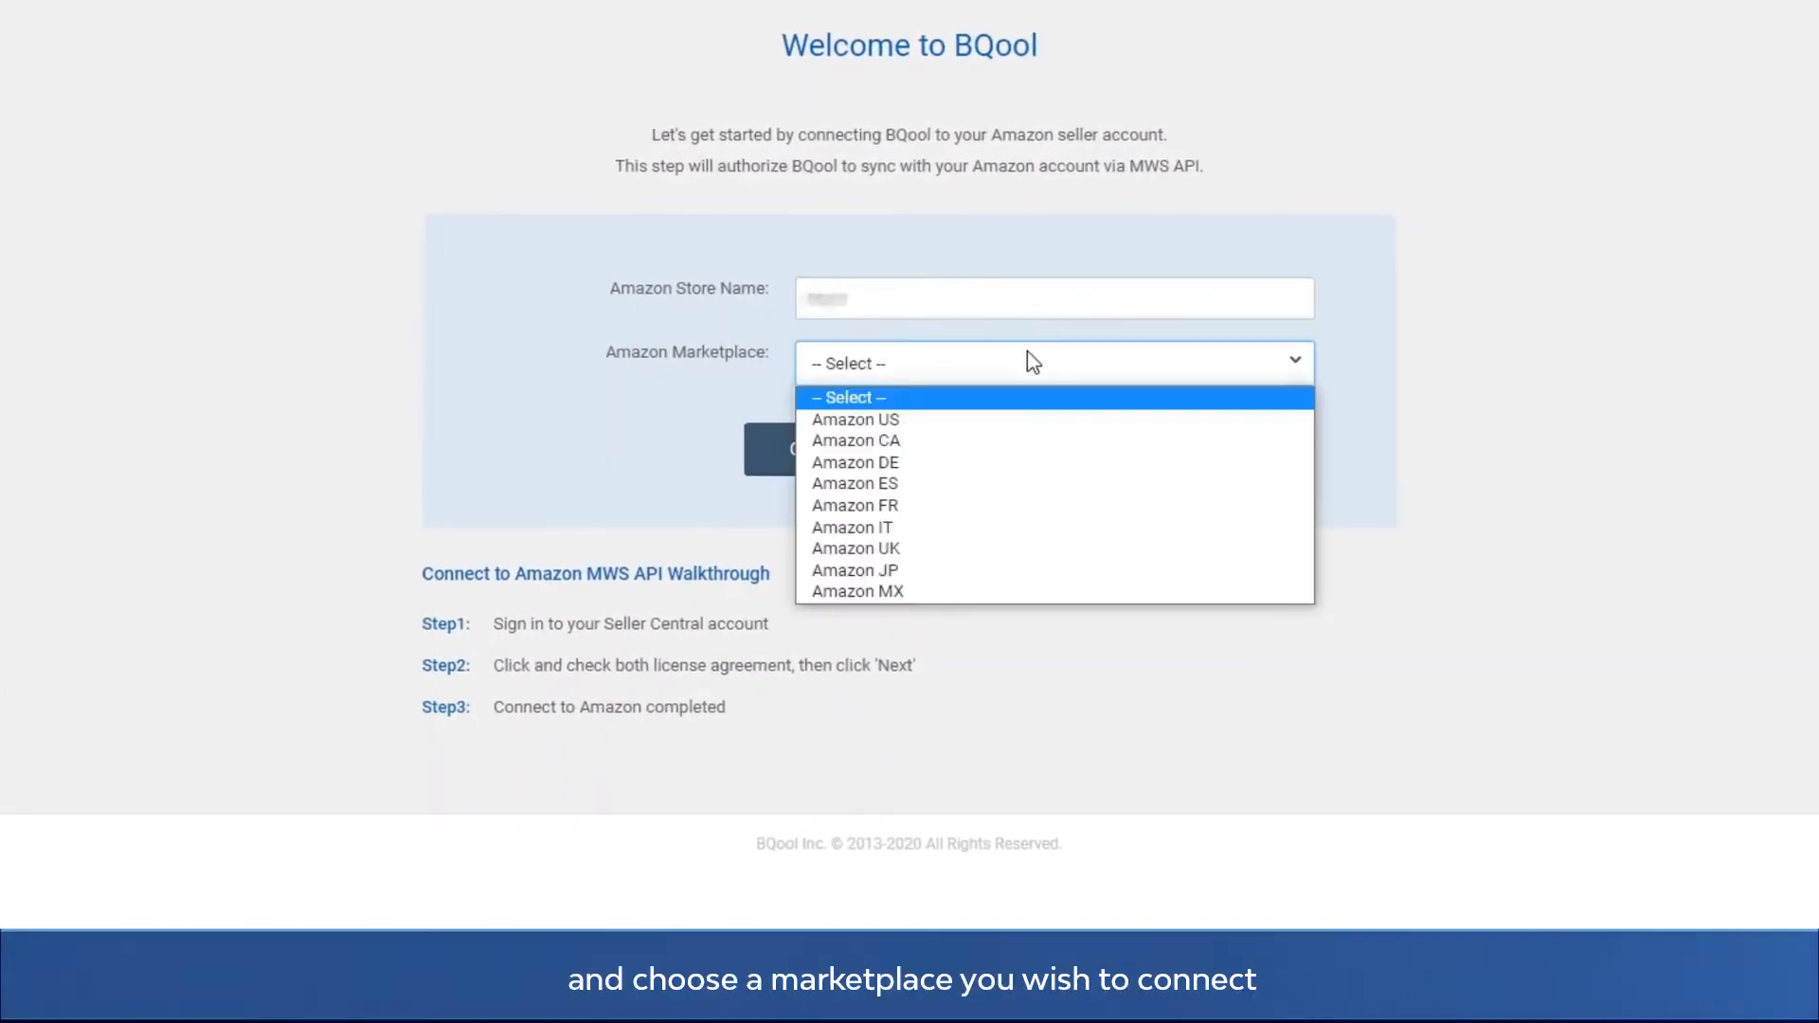
{"action": "left_click", "coordinate": [855, 419]}
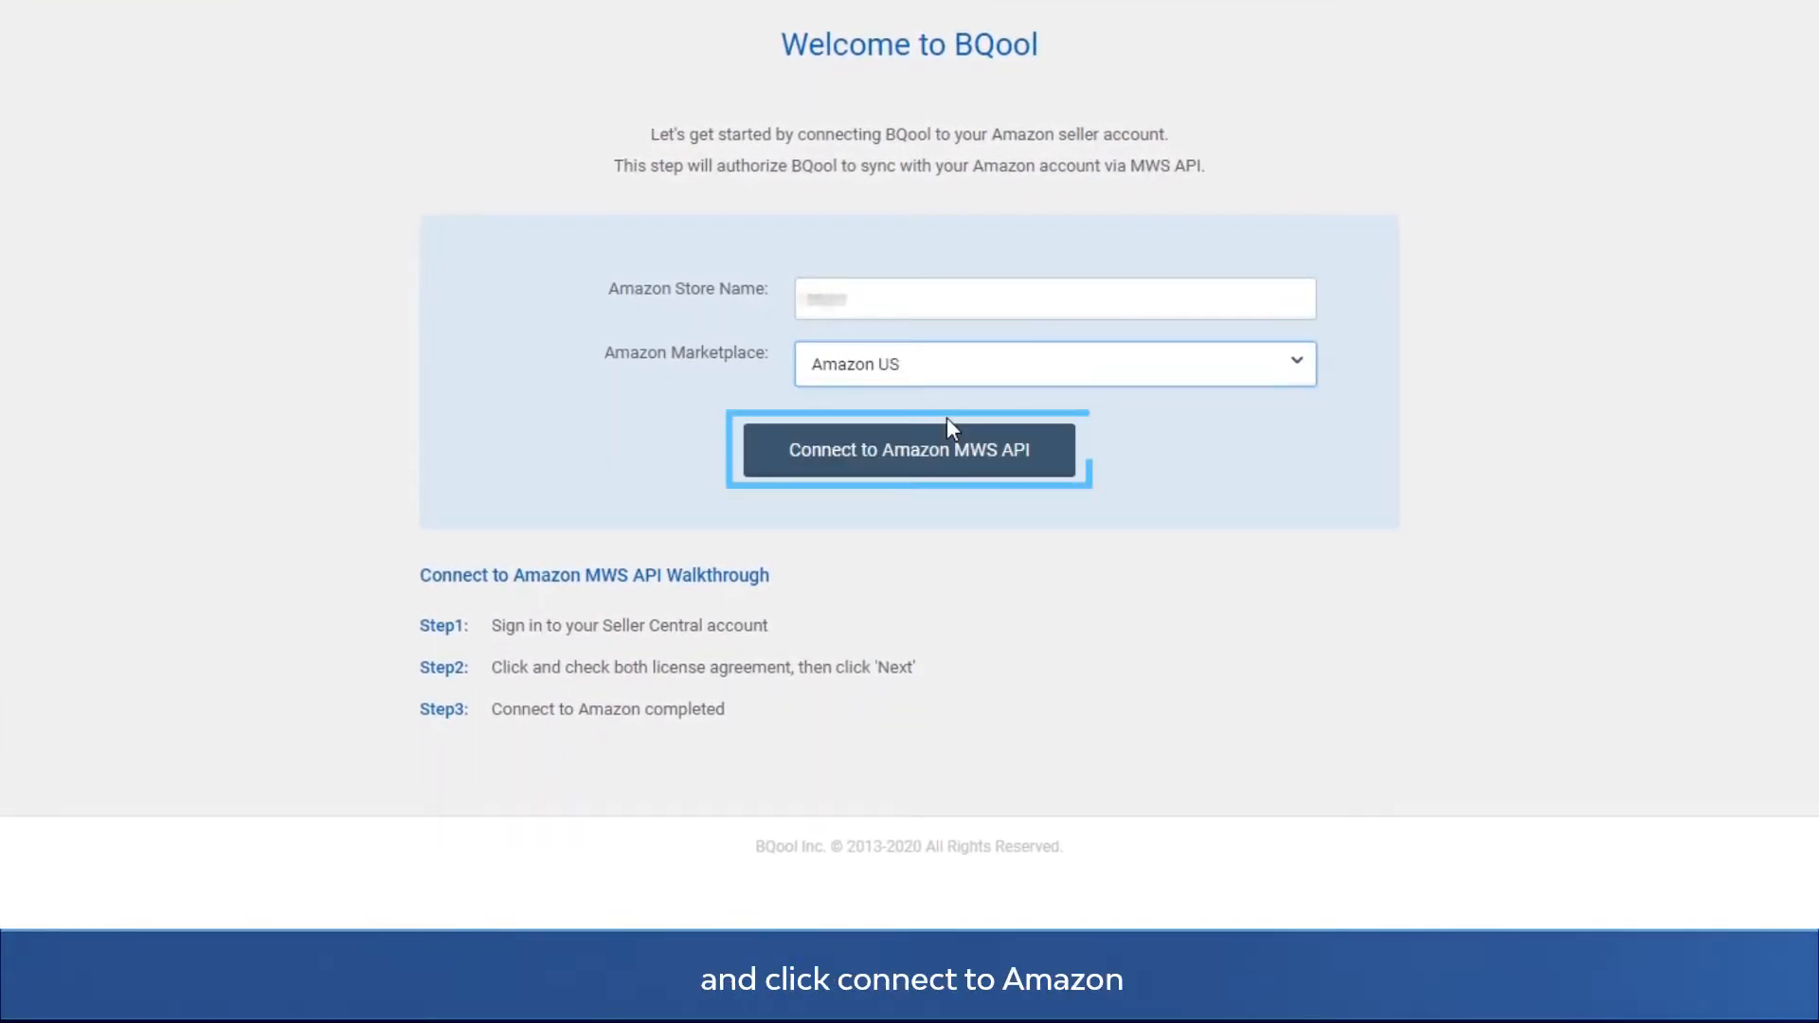
{"action": "left_click", "coordinate": [910, 451]}
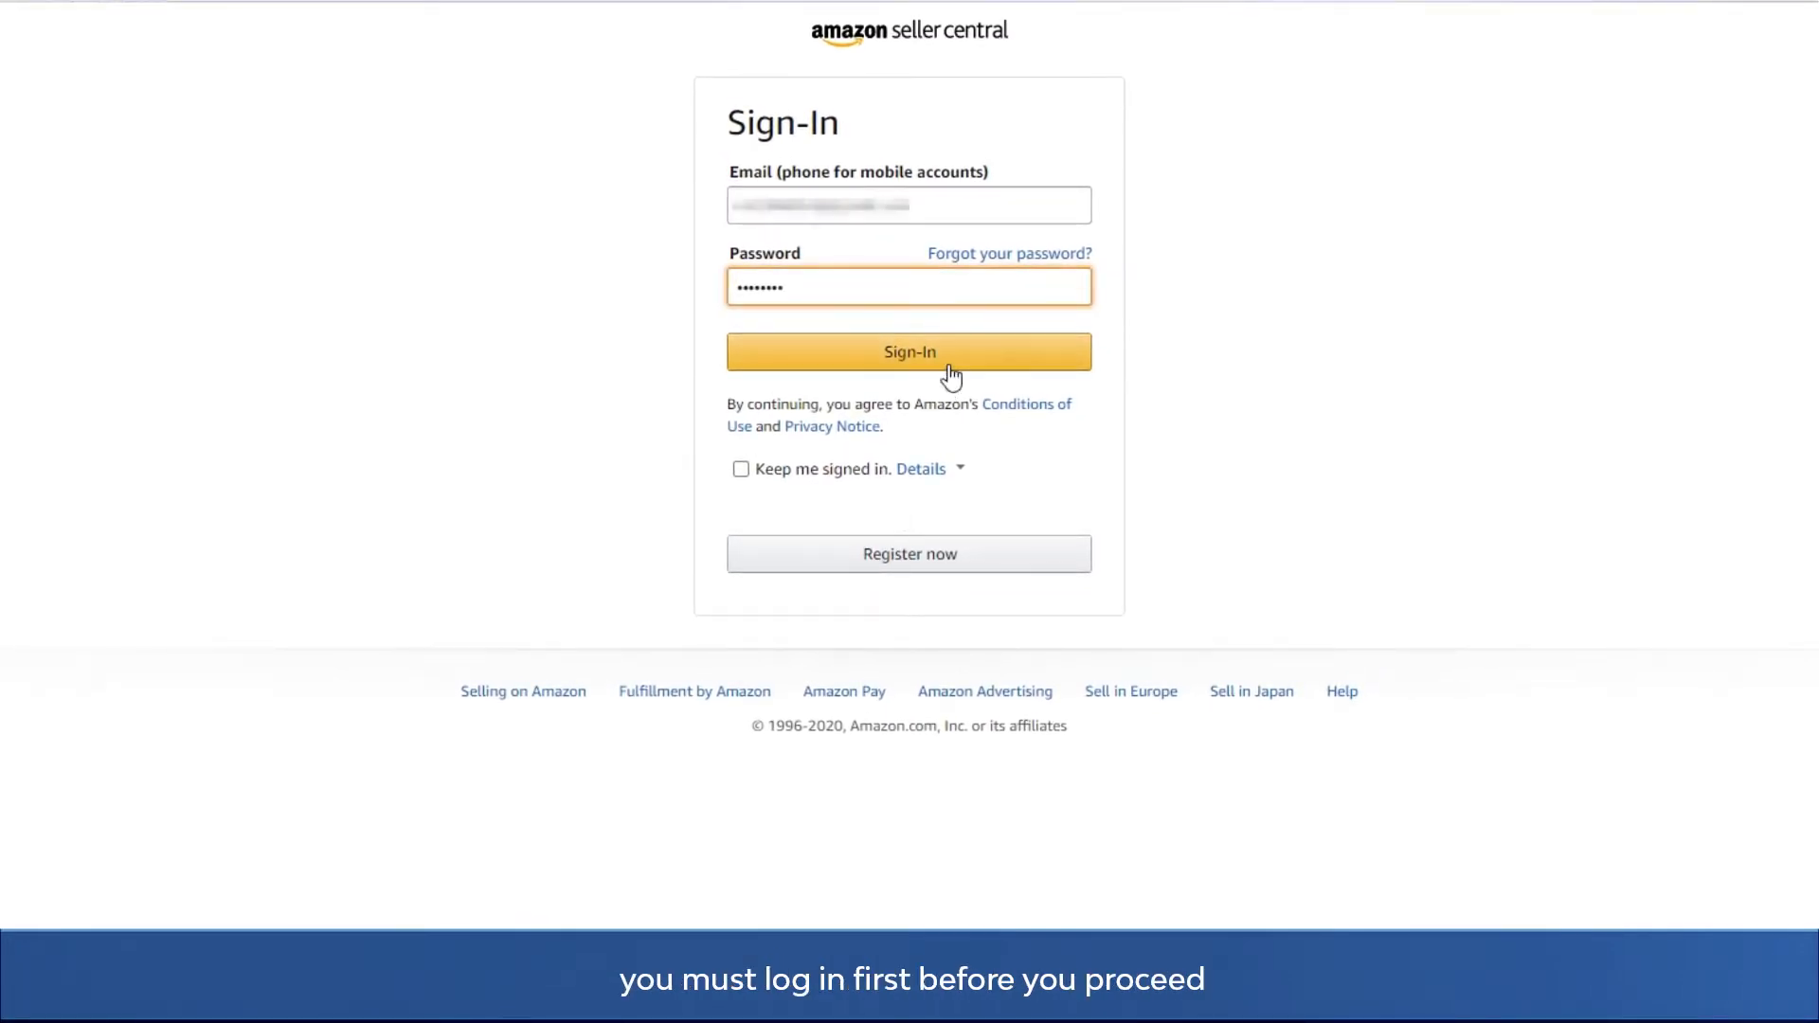
Sign in to Seller Central, accept responsibility and authorise BQool's MWS access to the account
{"action": "left_click", "coordinate": [909, 352]}
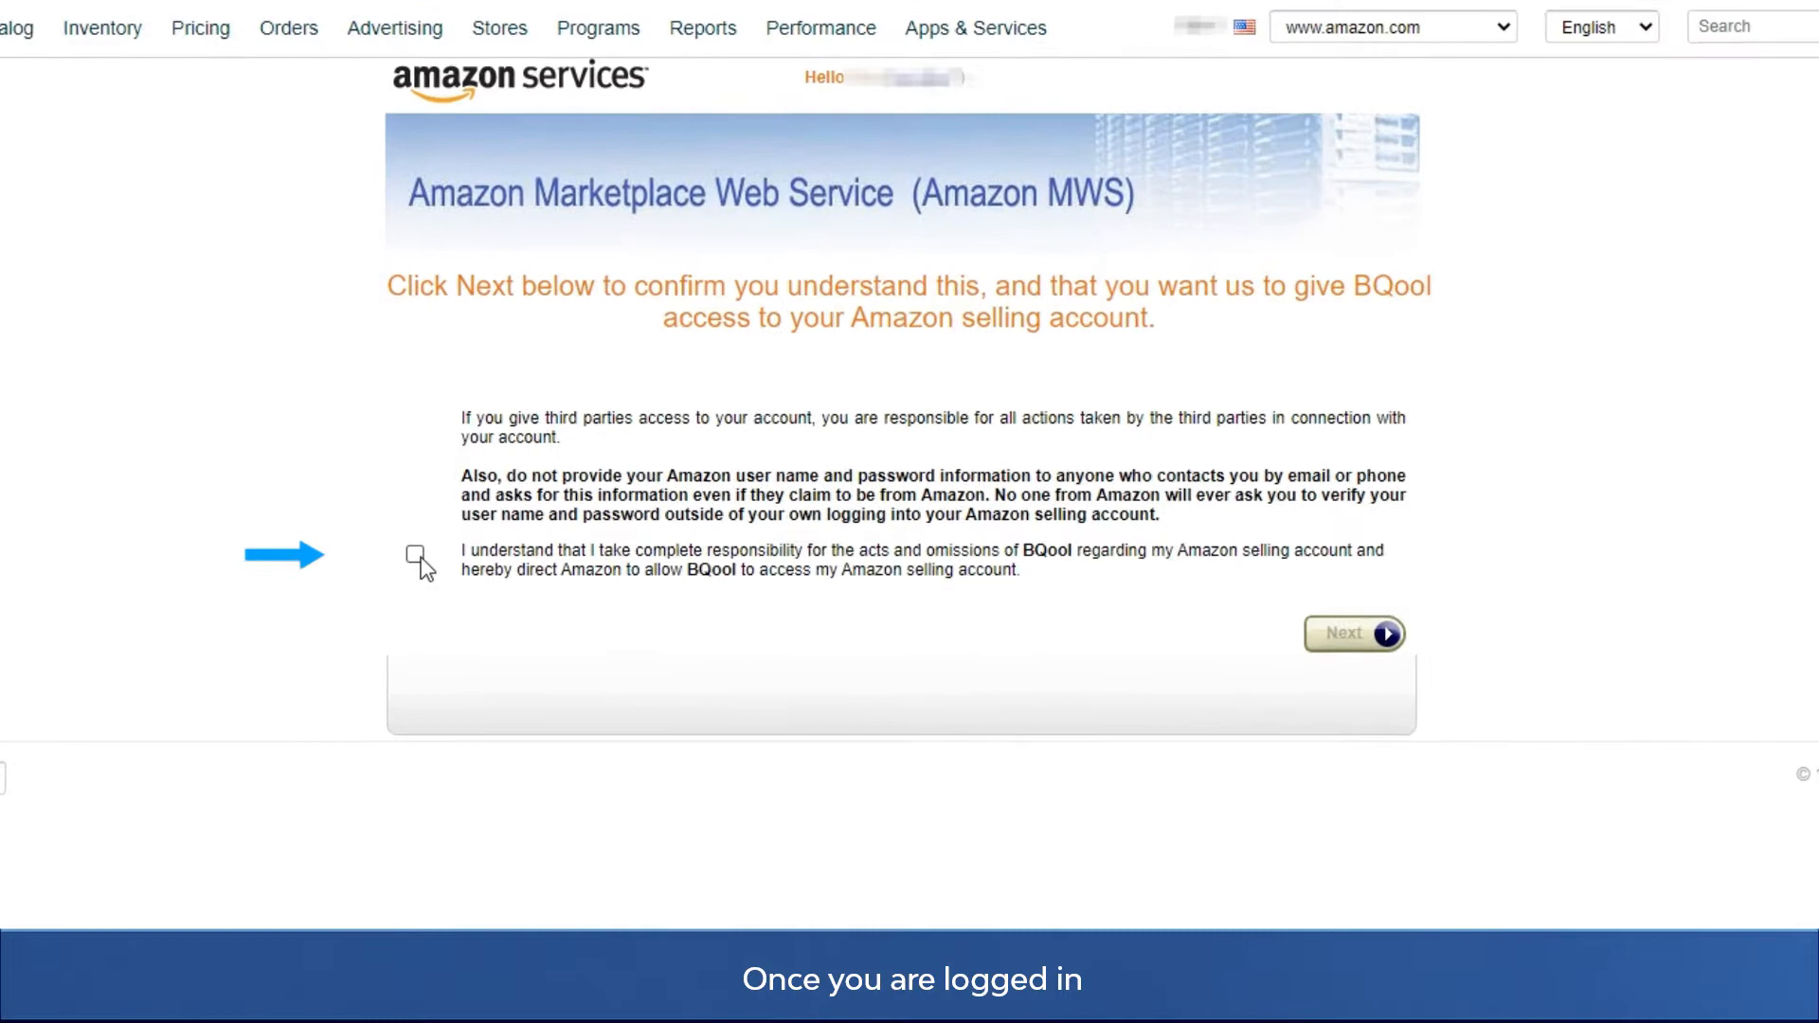
{"action": "left_click", "coordinate": [417, 557]}
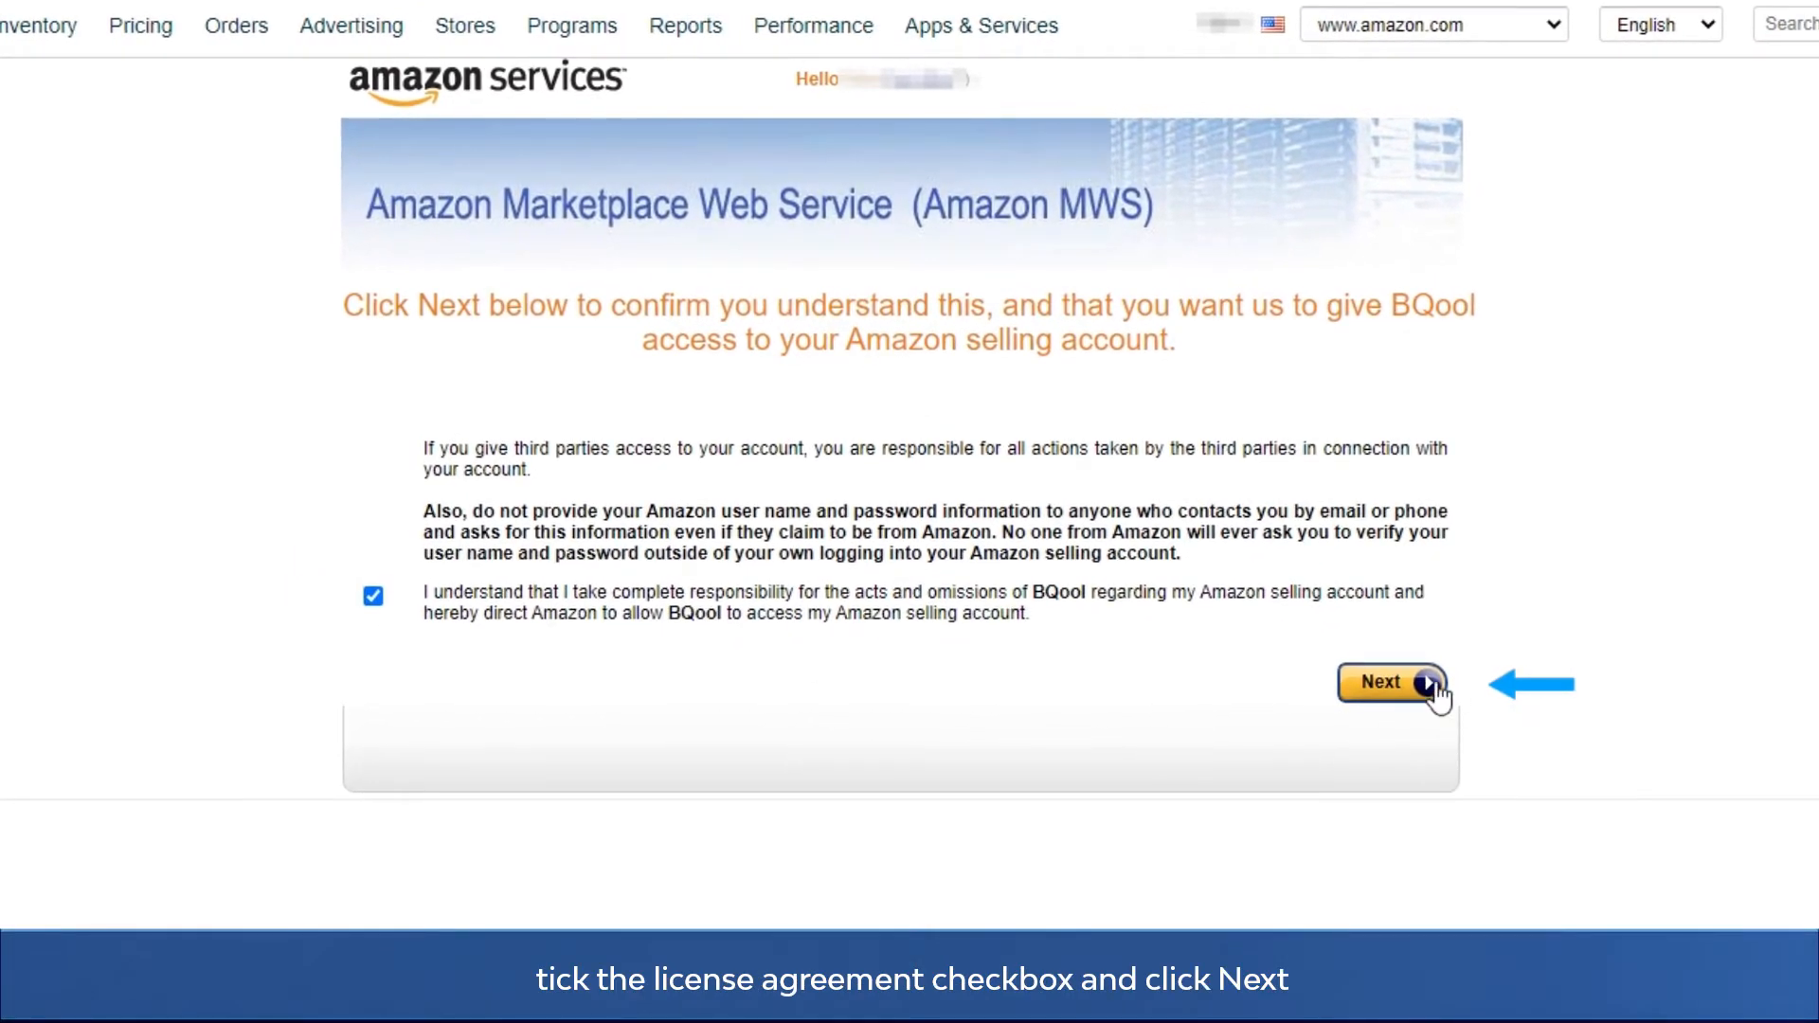
{"action": "left_click", "coordinate": [1391, 682]}
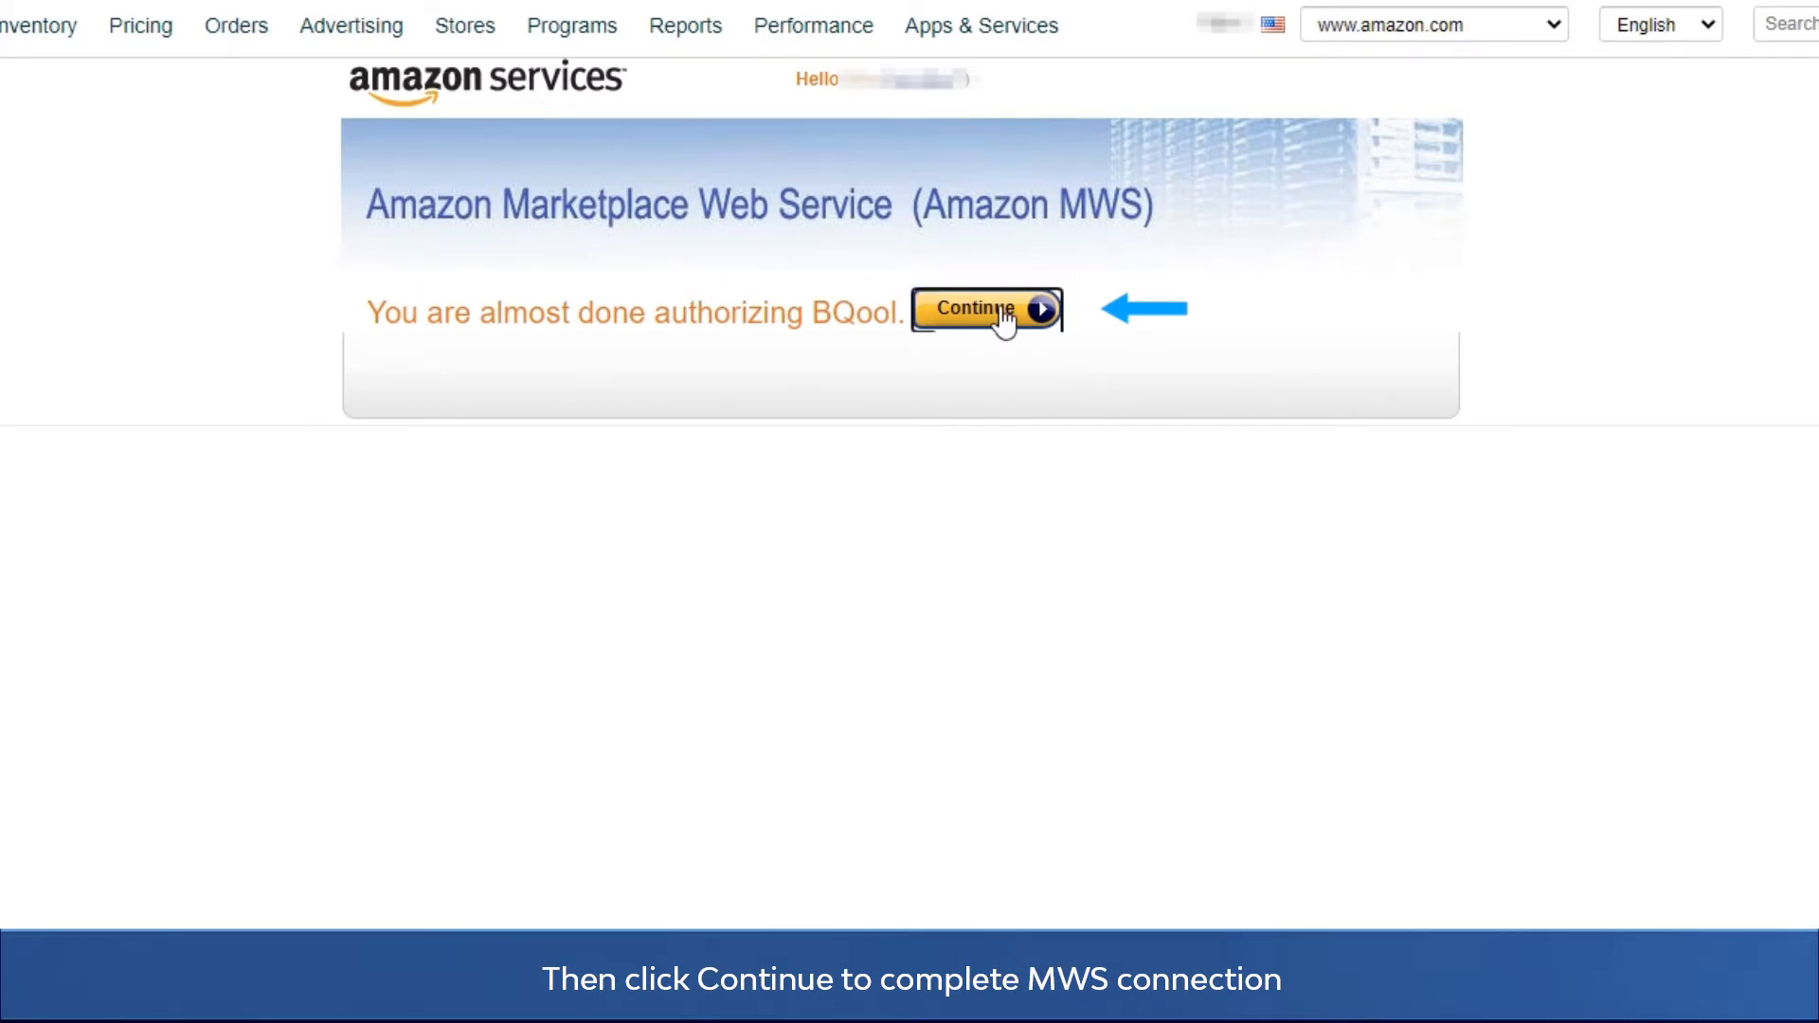
{"action": "left_click", "coordinate": [981, 311]}
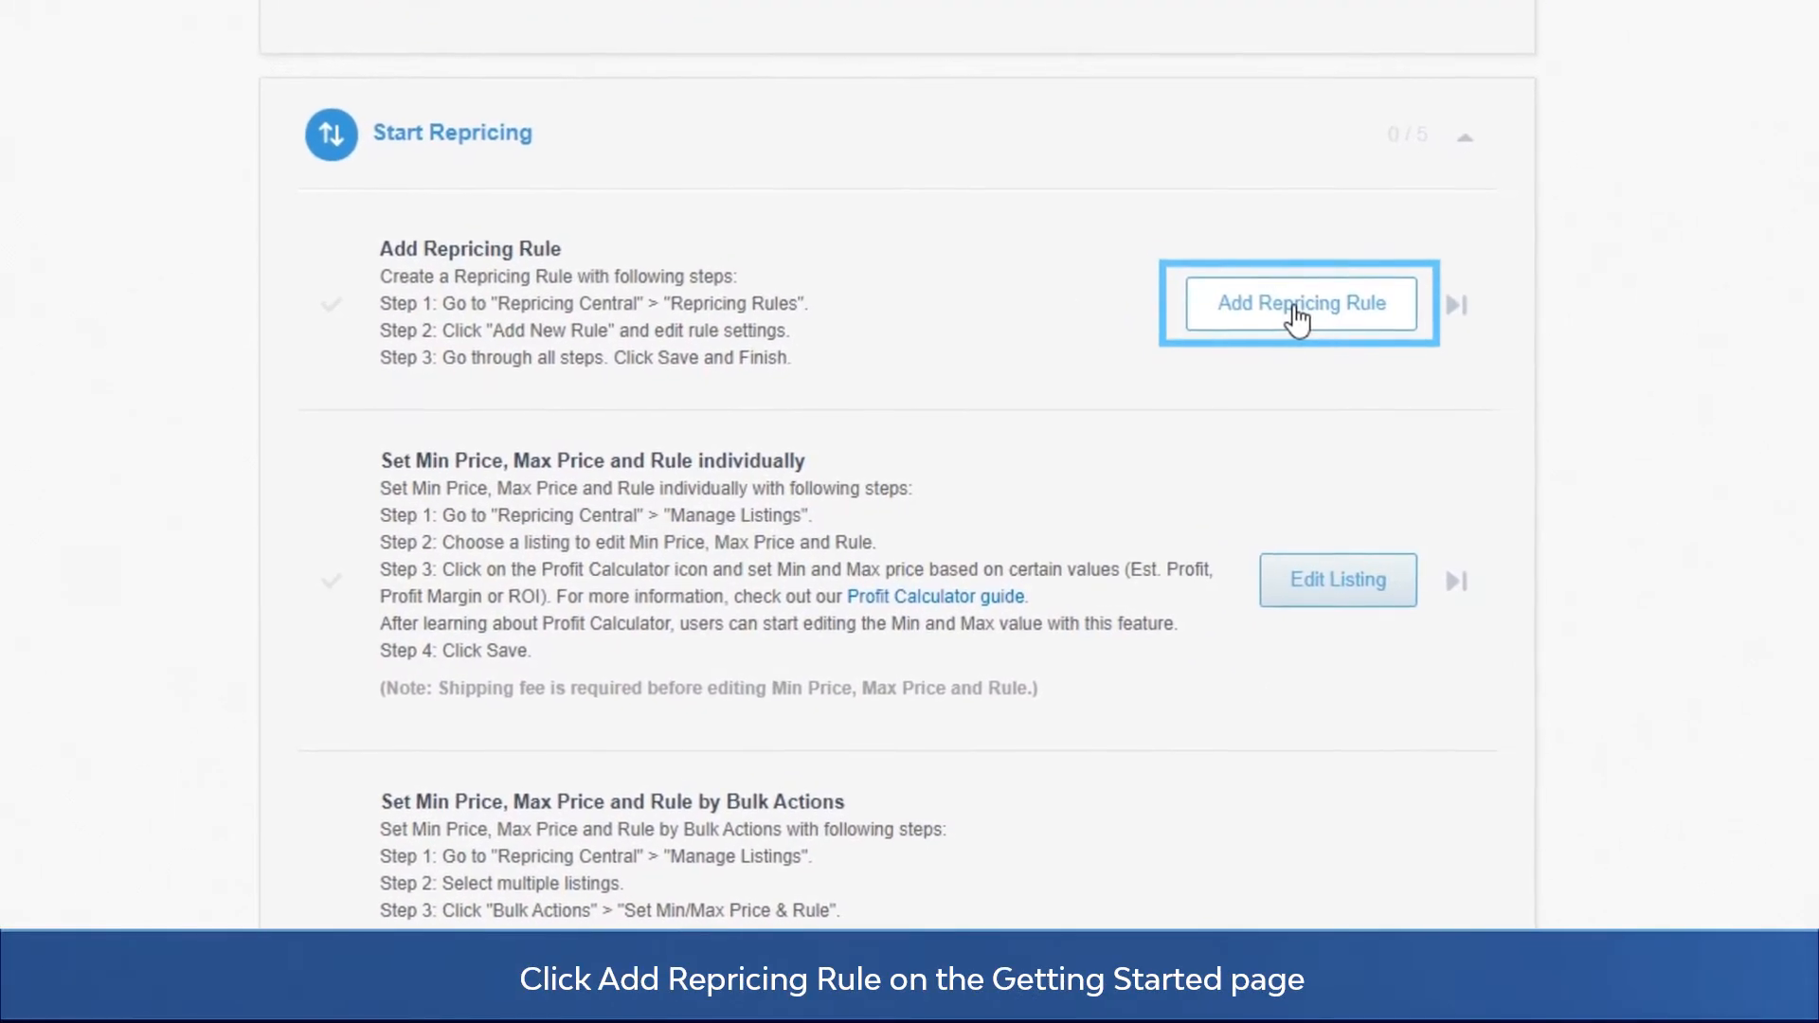
Add a new repricing rule and select the Custom Rule type
{"action": "left_click", "coordinate": [1300, 303]}
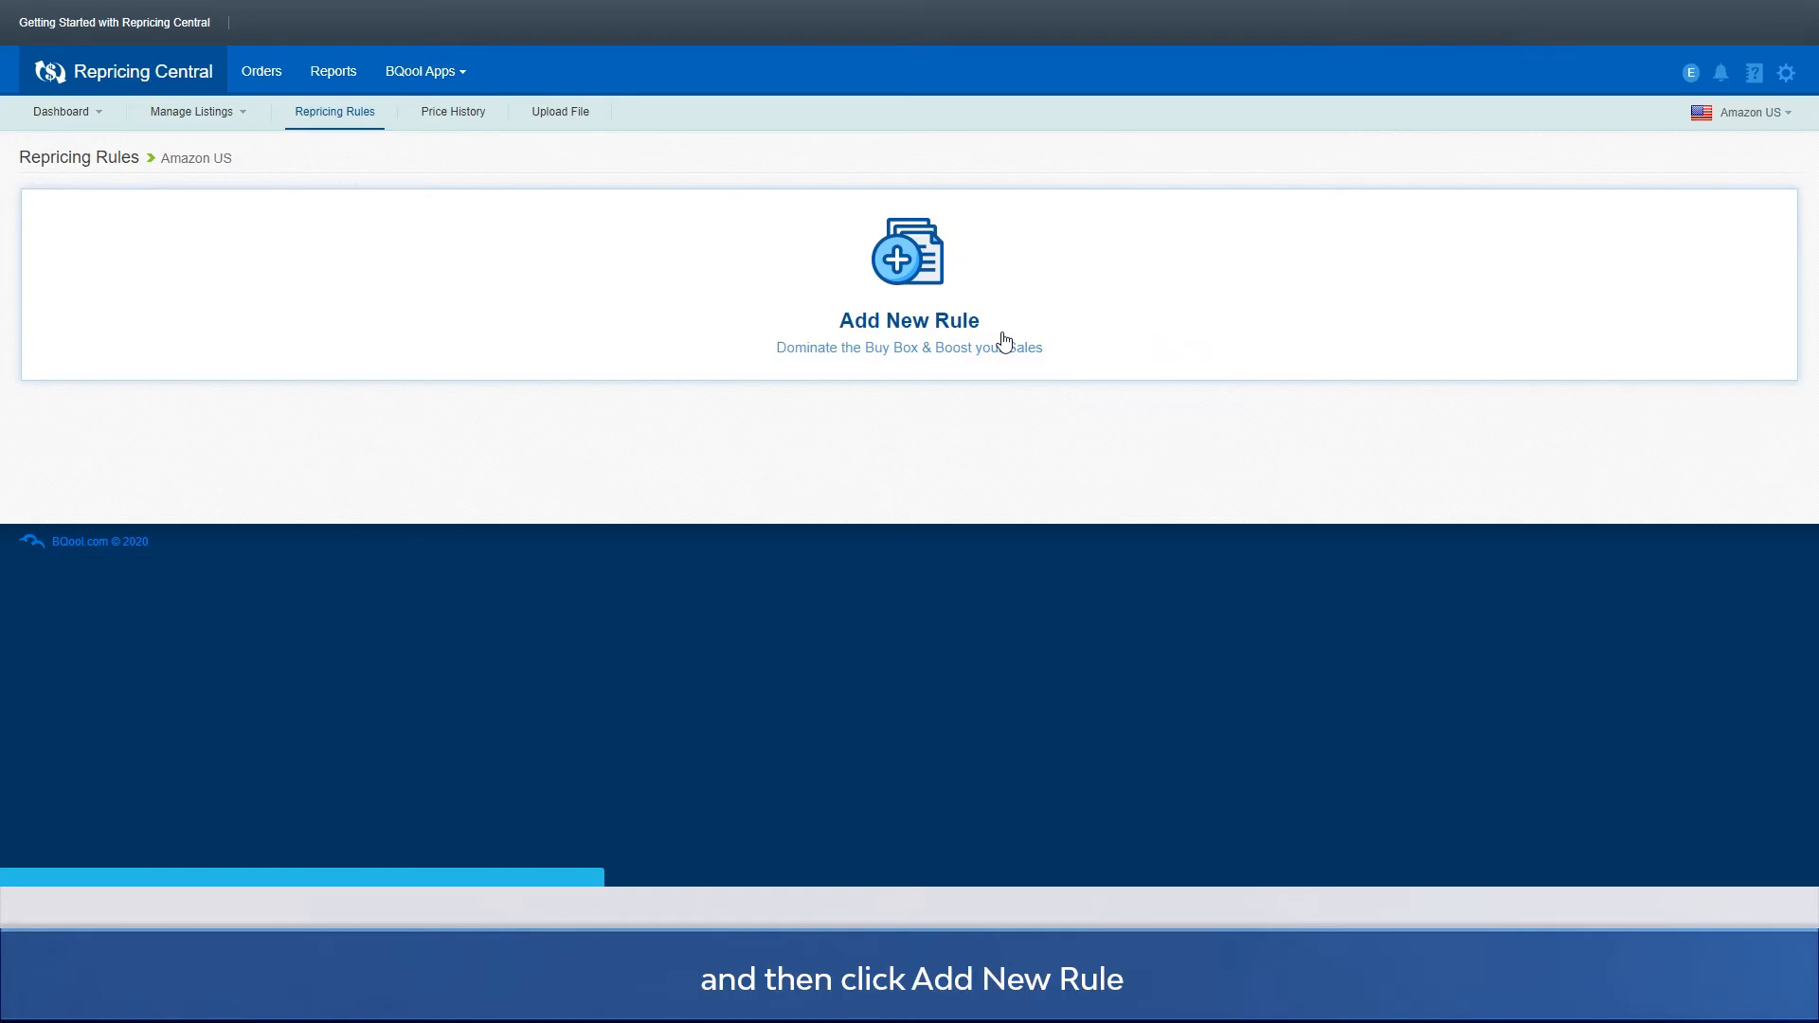
{"action": "left_click", "coordinate": [908, 252]}
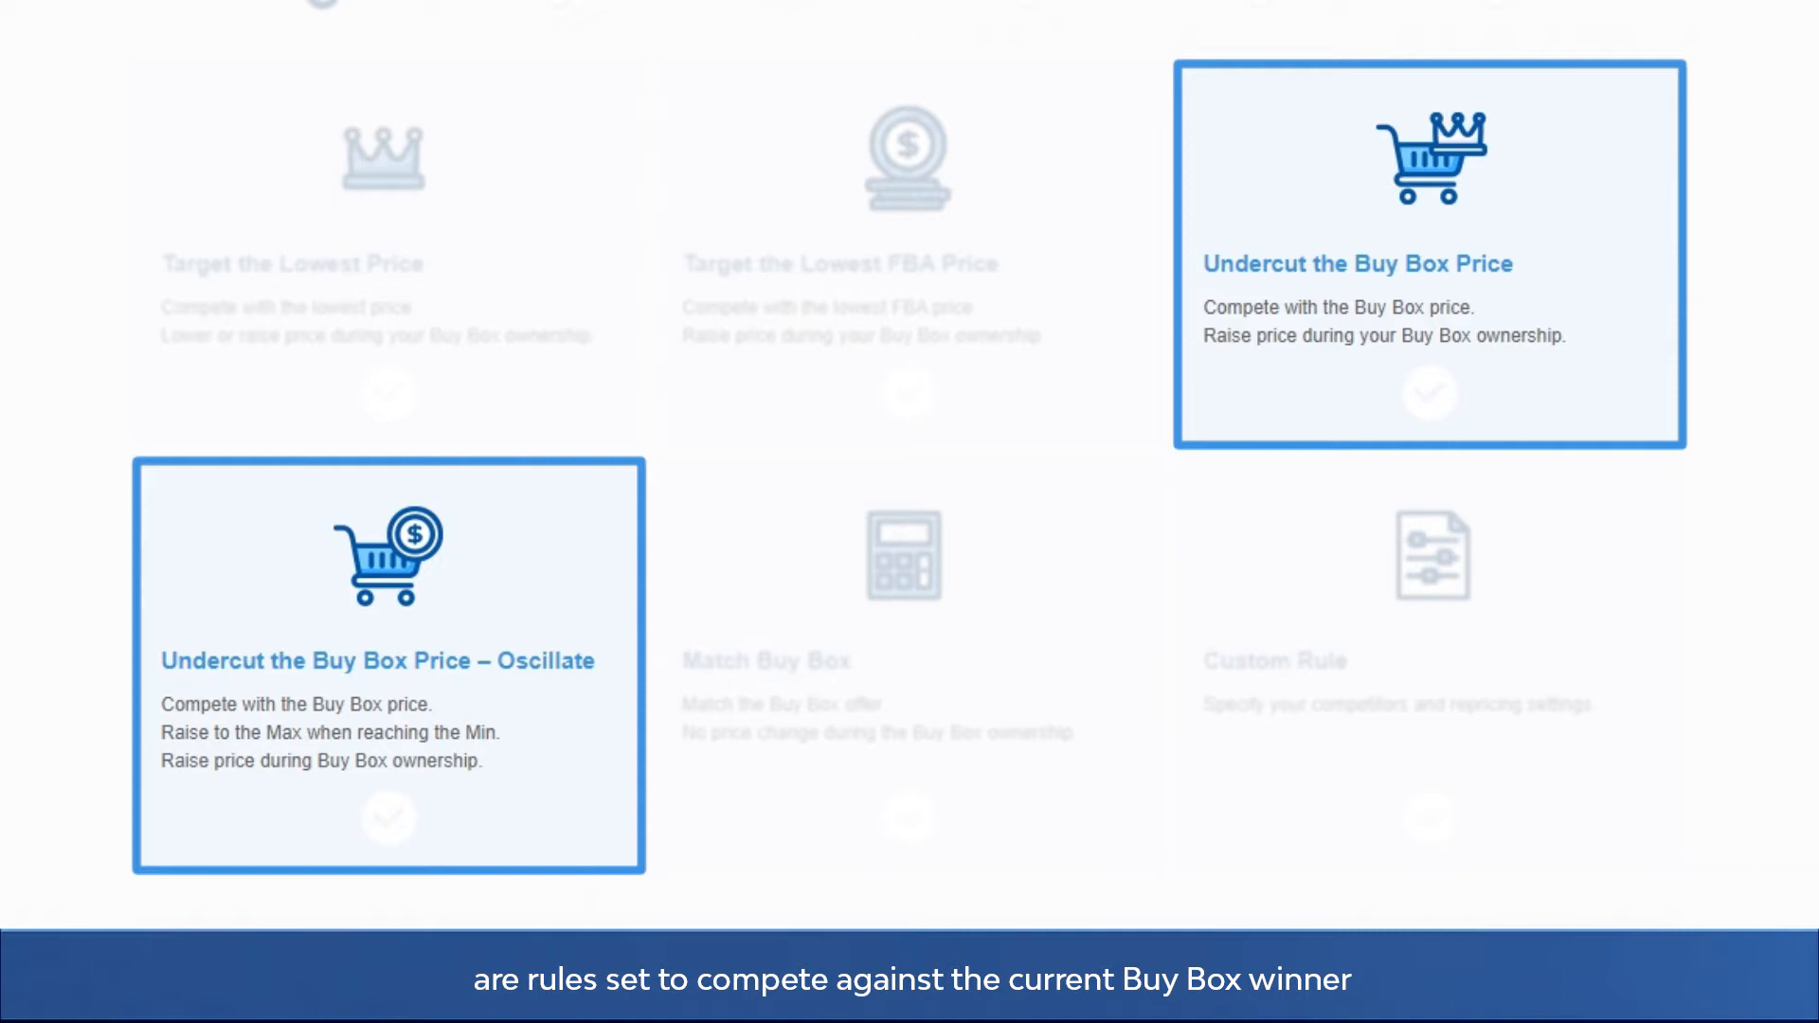
{"action": "left_click", "coordinate": [906, 553]}
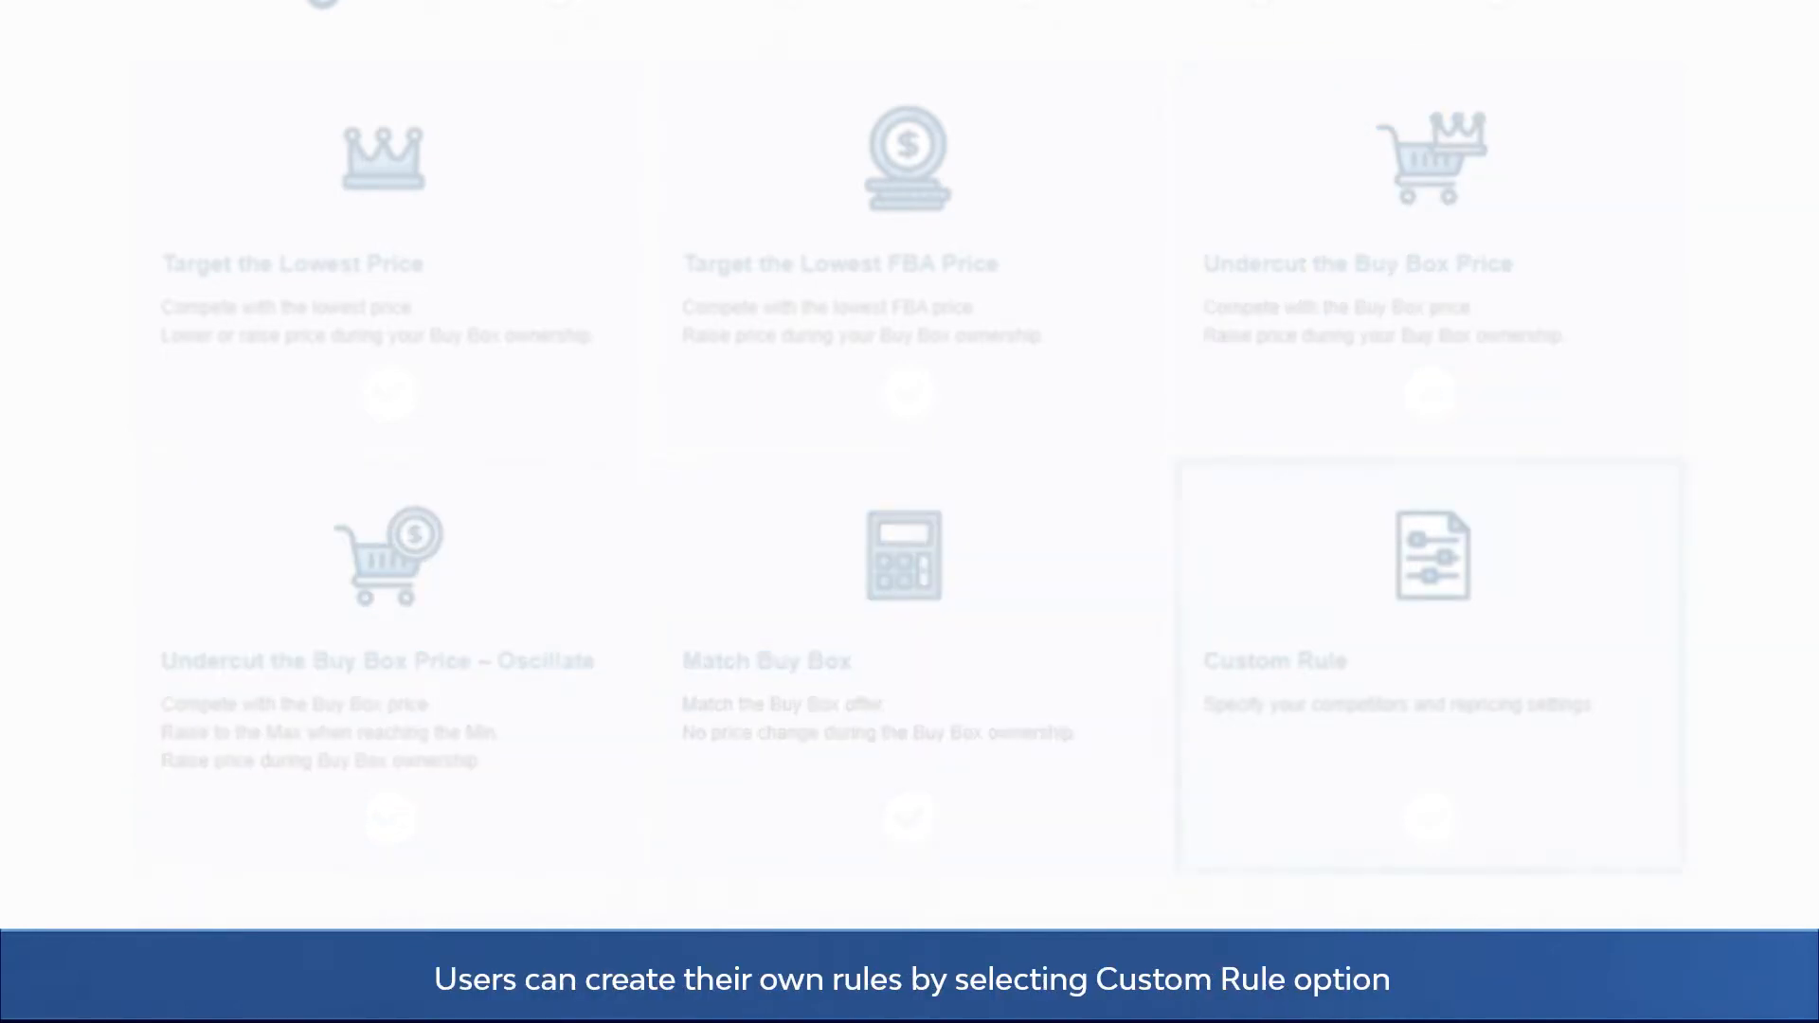
{"action": "left_click", "coordinate": [1430, 665]}
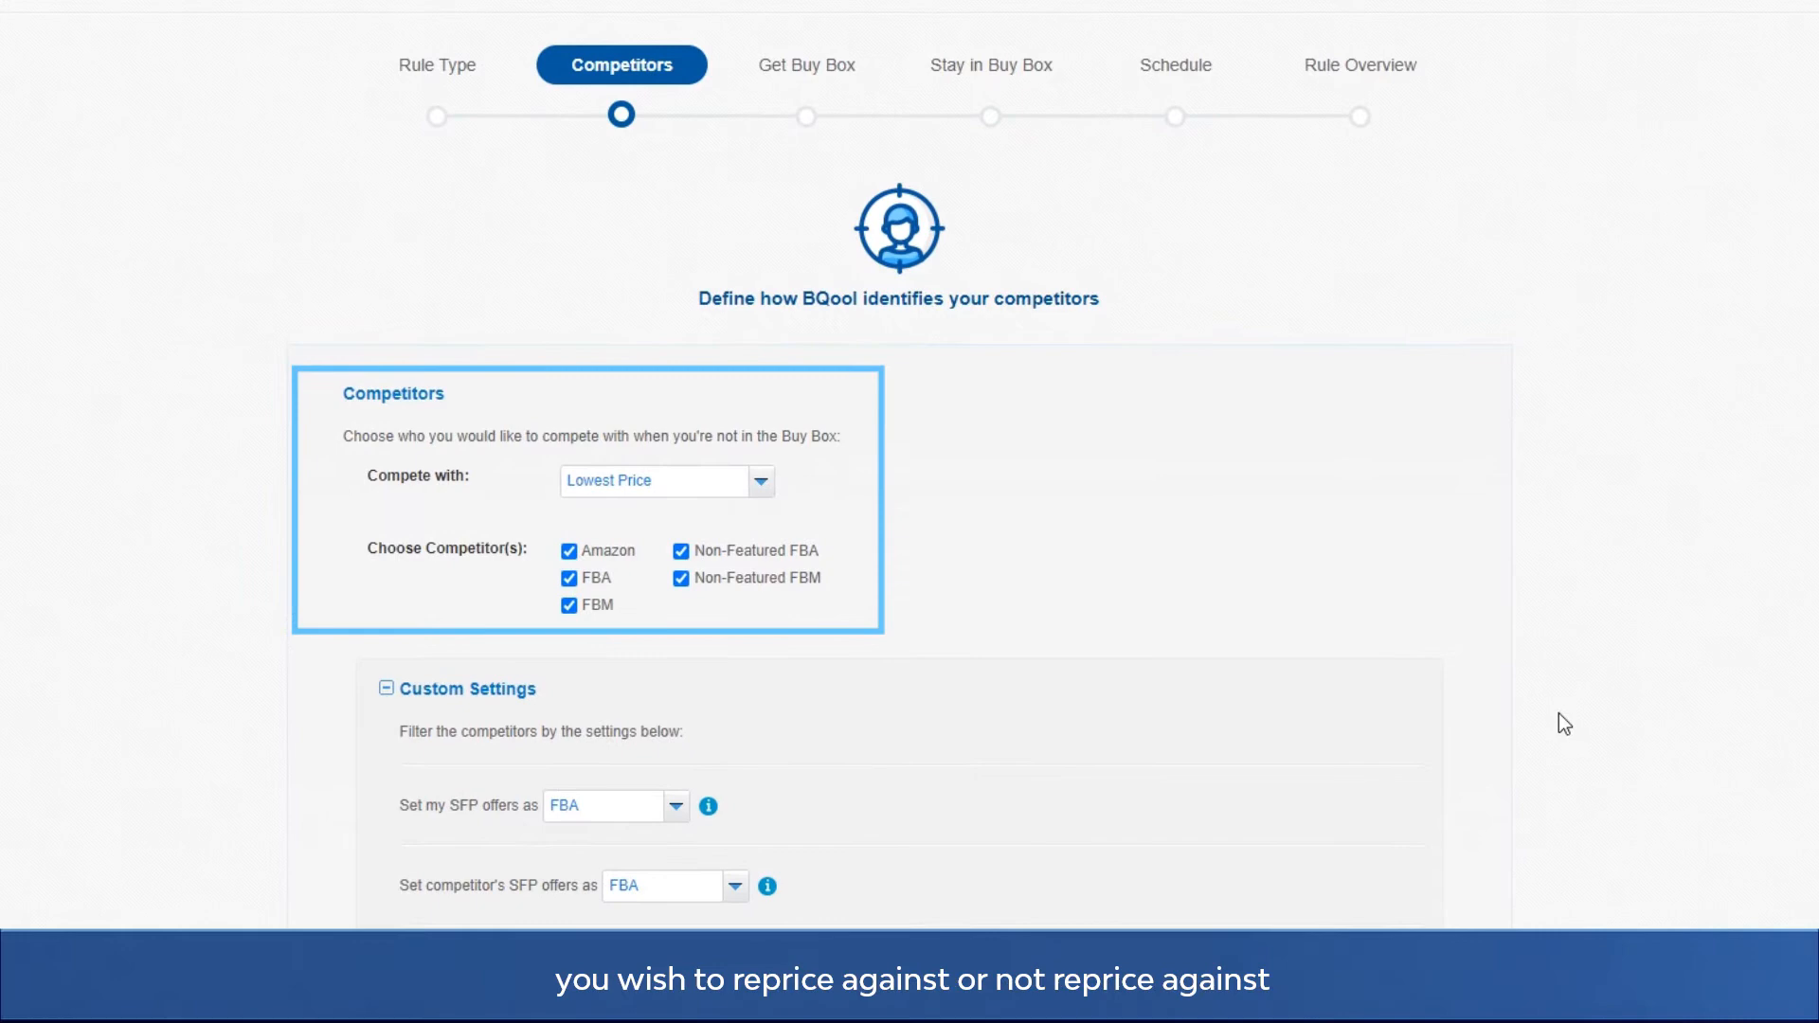
Keep the default Competitors settings and continue to the Get Buy Box step
{"action": "scroll", "scroll_direction": "down", "scroll_amount": 3}
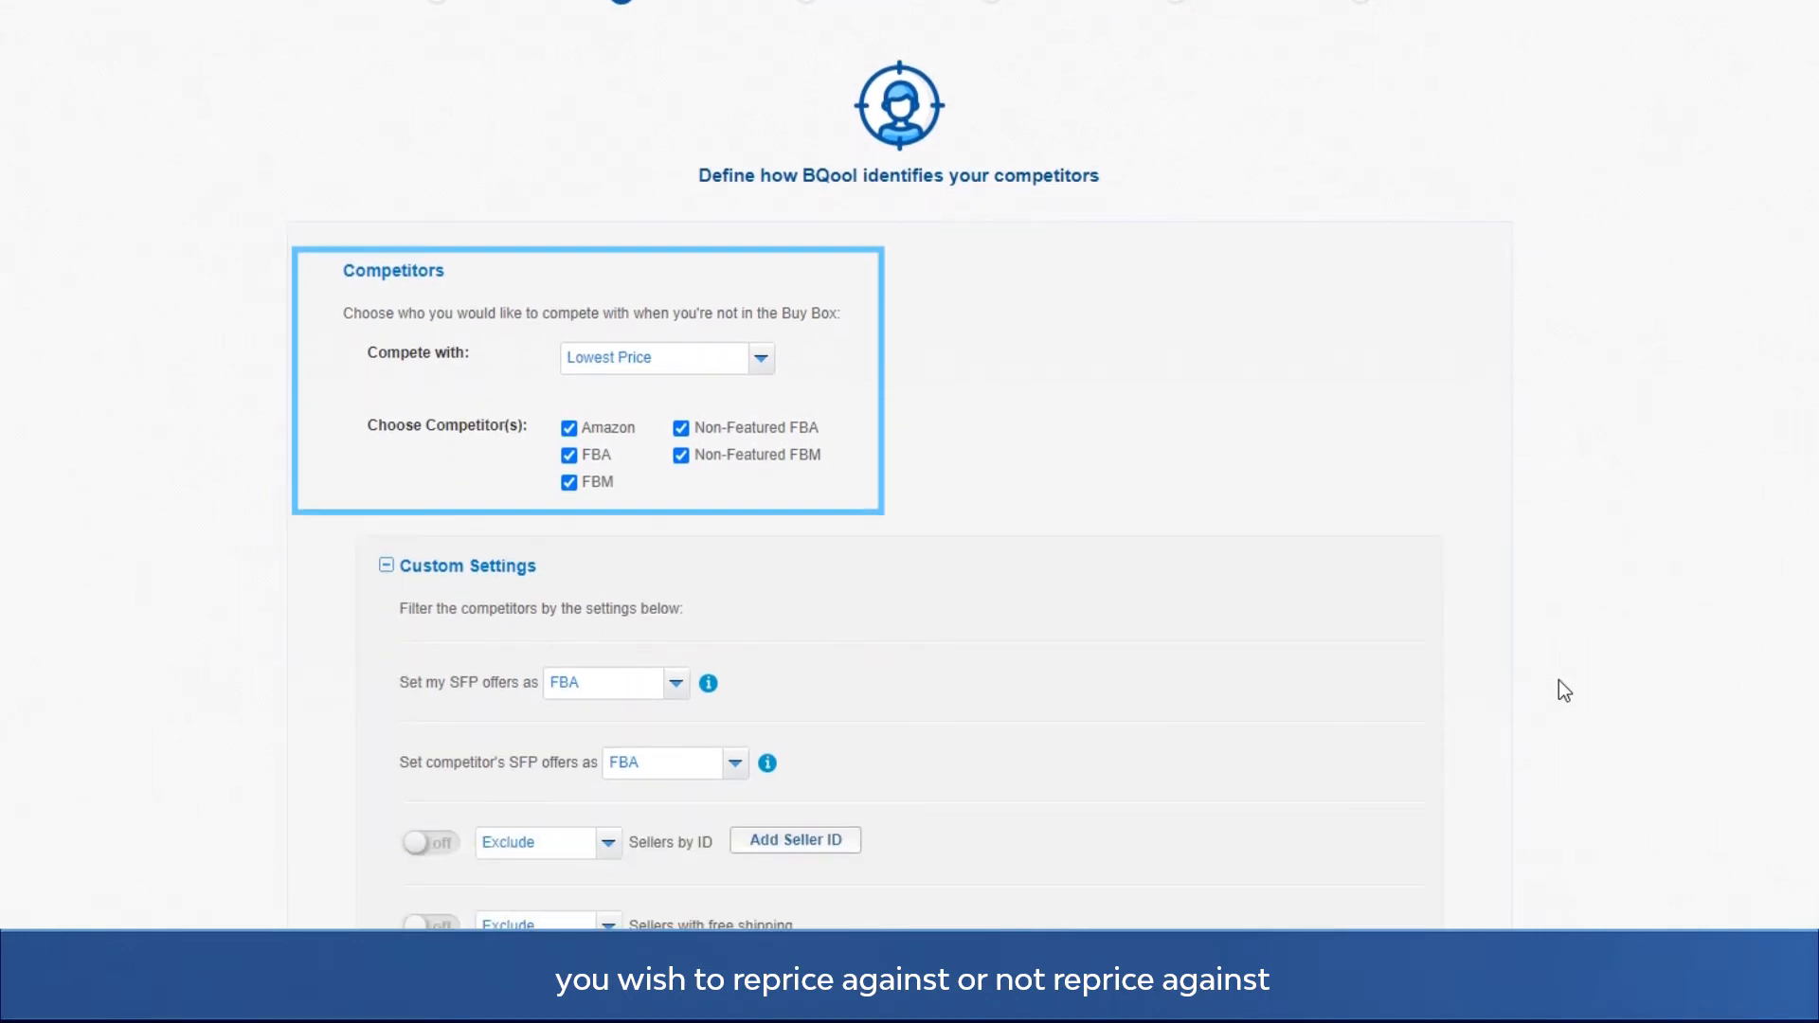
{"action": "scroll", "scroll_direction": "down", "scroll_amount": 3}
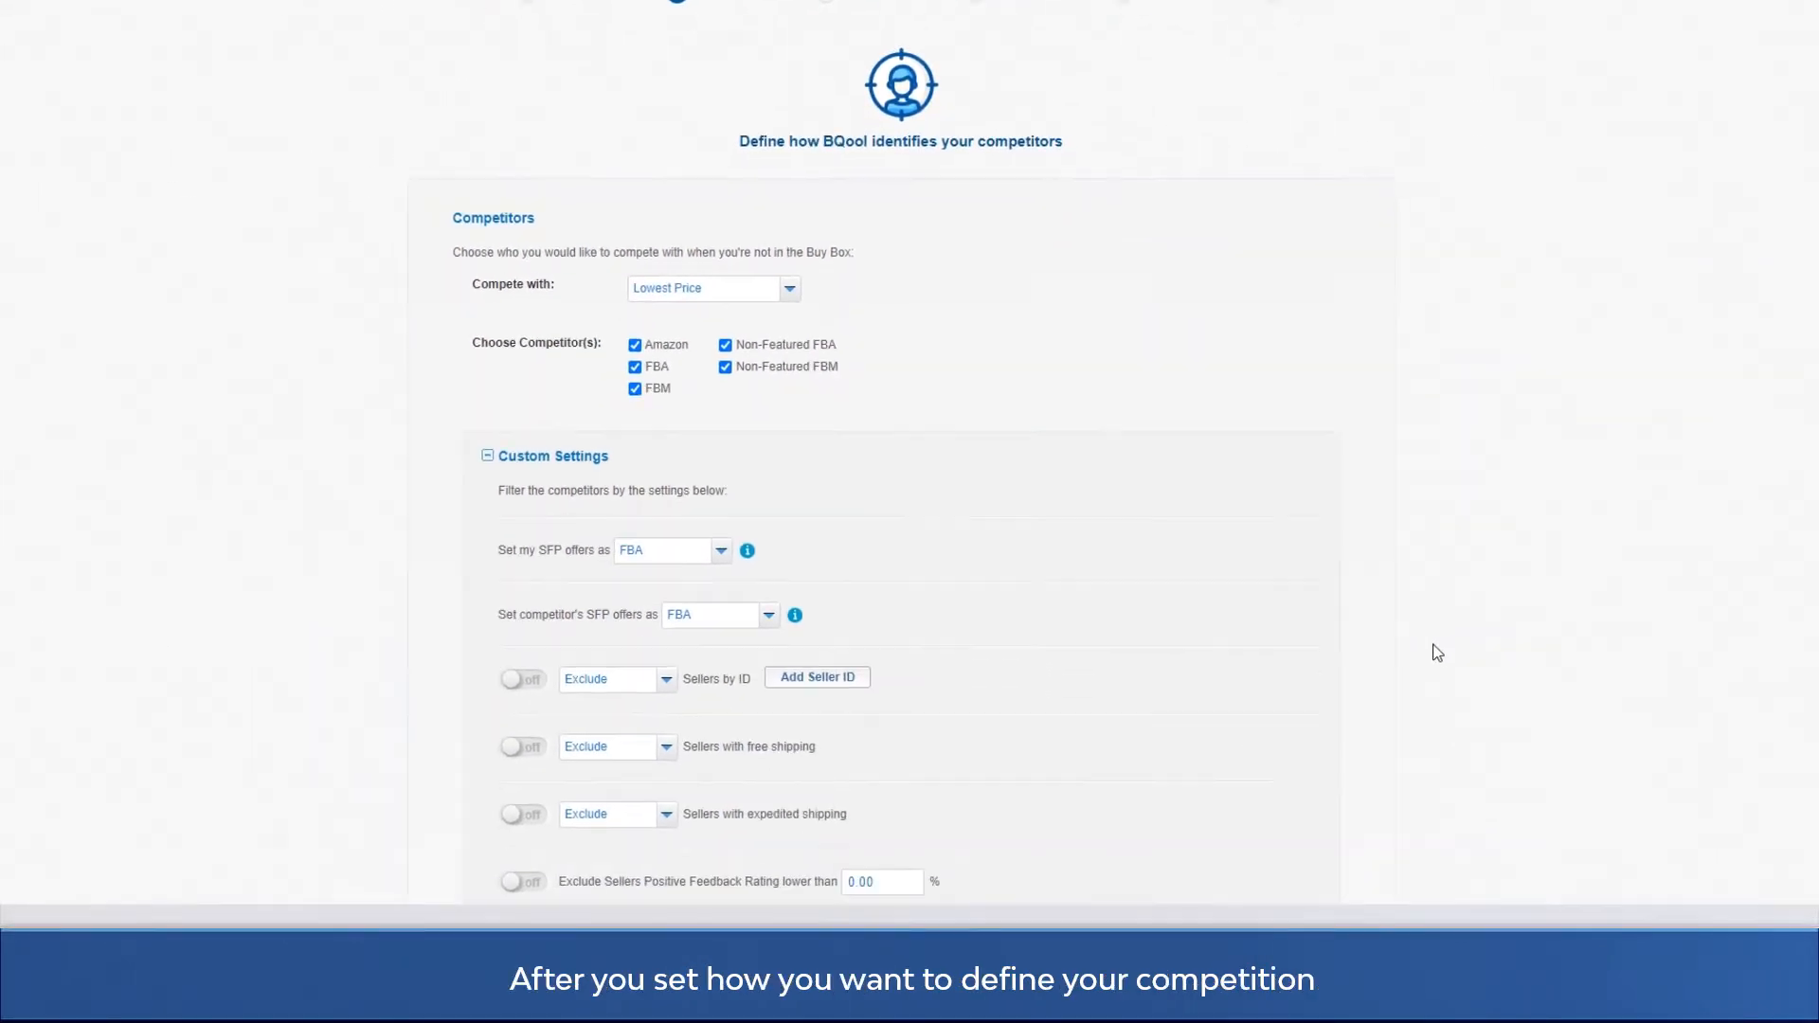
{"action": "scroll", "scroll_direction": "down", "scroll_amount": 3}
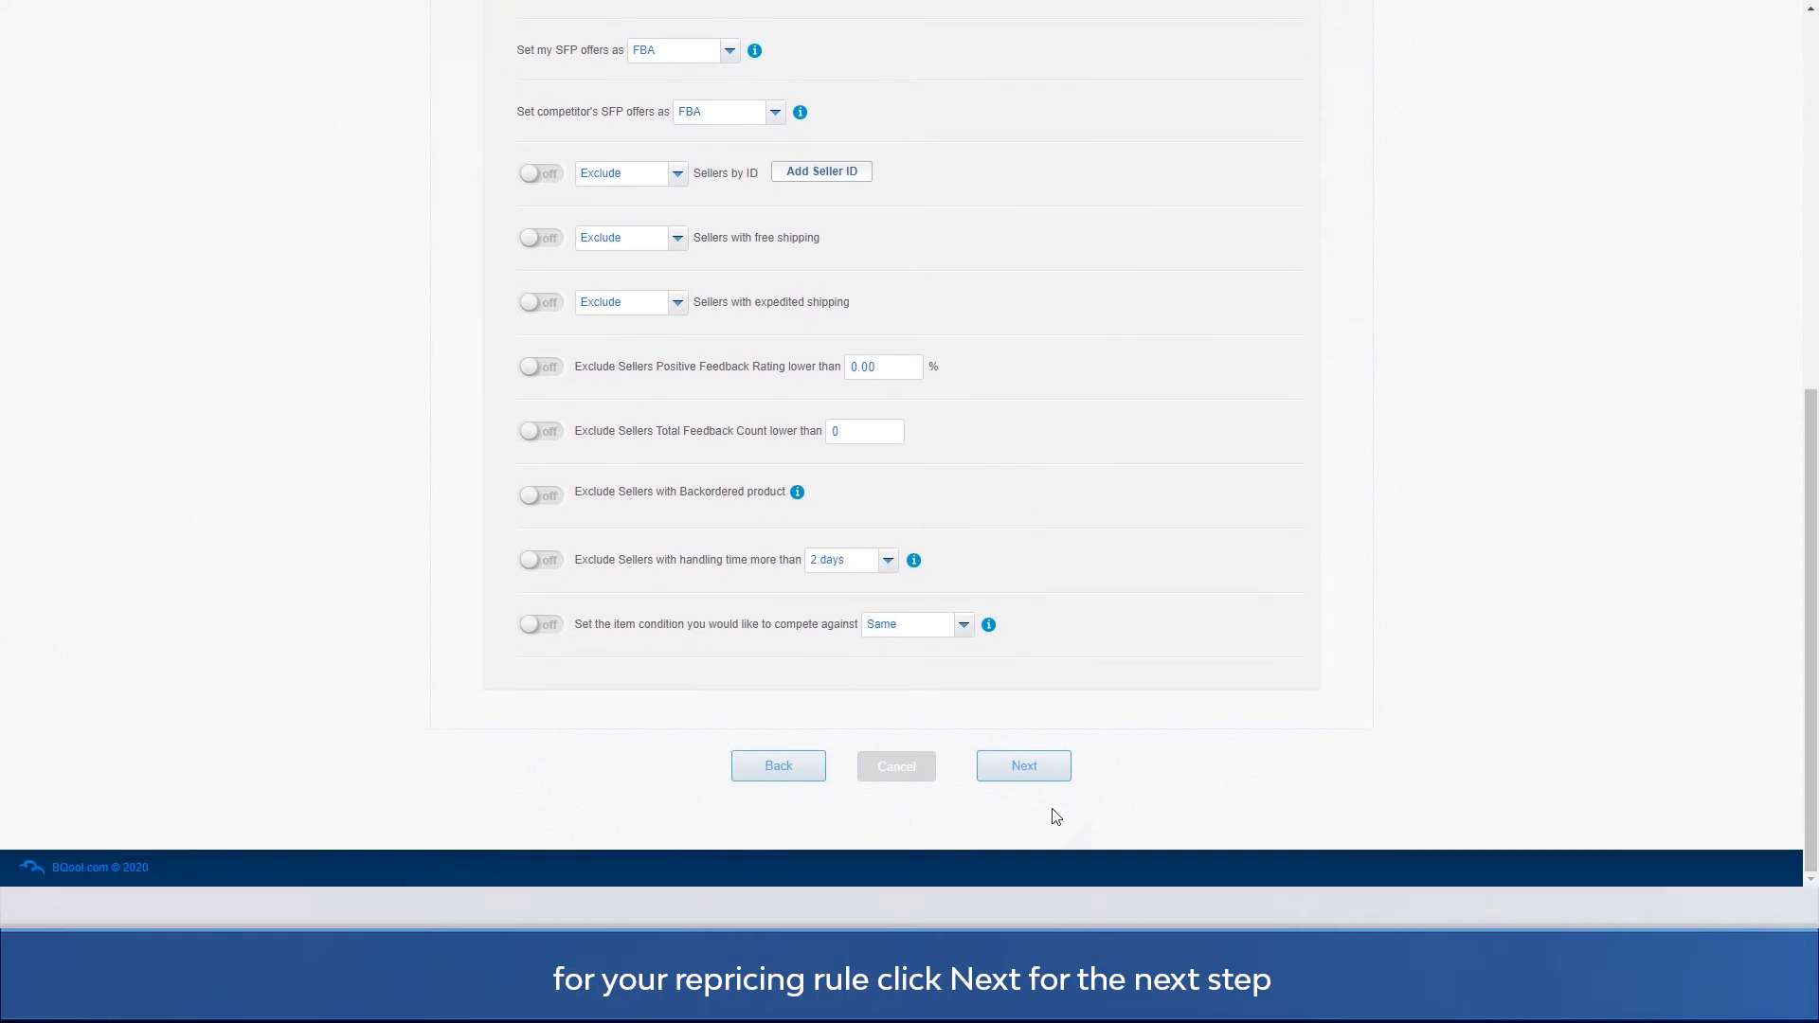
{"action": "left_click", "coordinate": [1023, 766]}
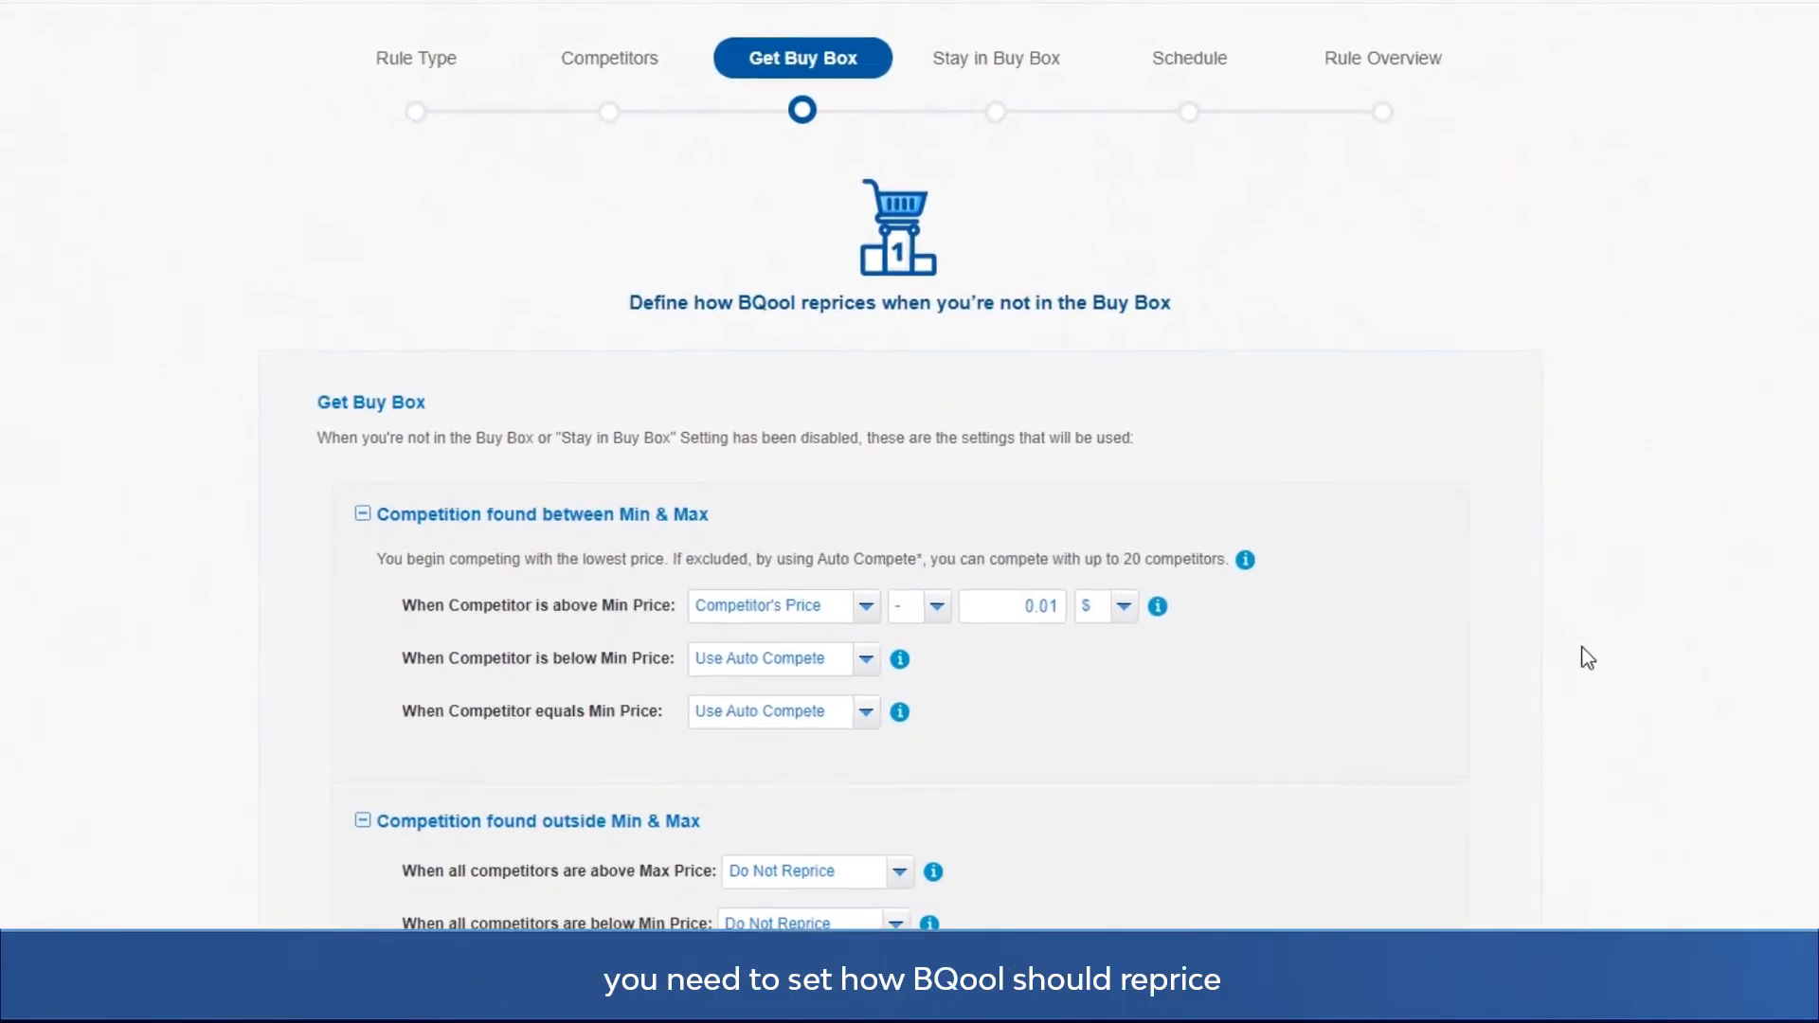
Enable the FBA vs FBA scenario under Advanced Settings and continue to Stay in Buy Box
{"action": "scroll", "scroll_direction": "down", "scroll_amount": 3}
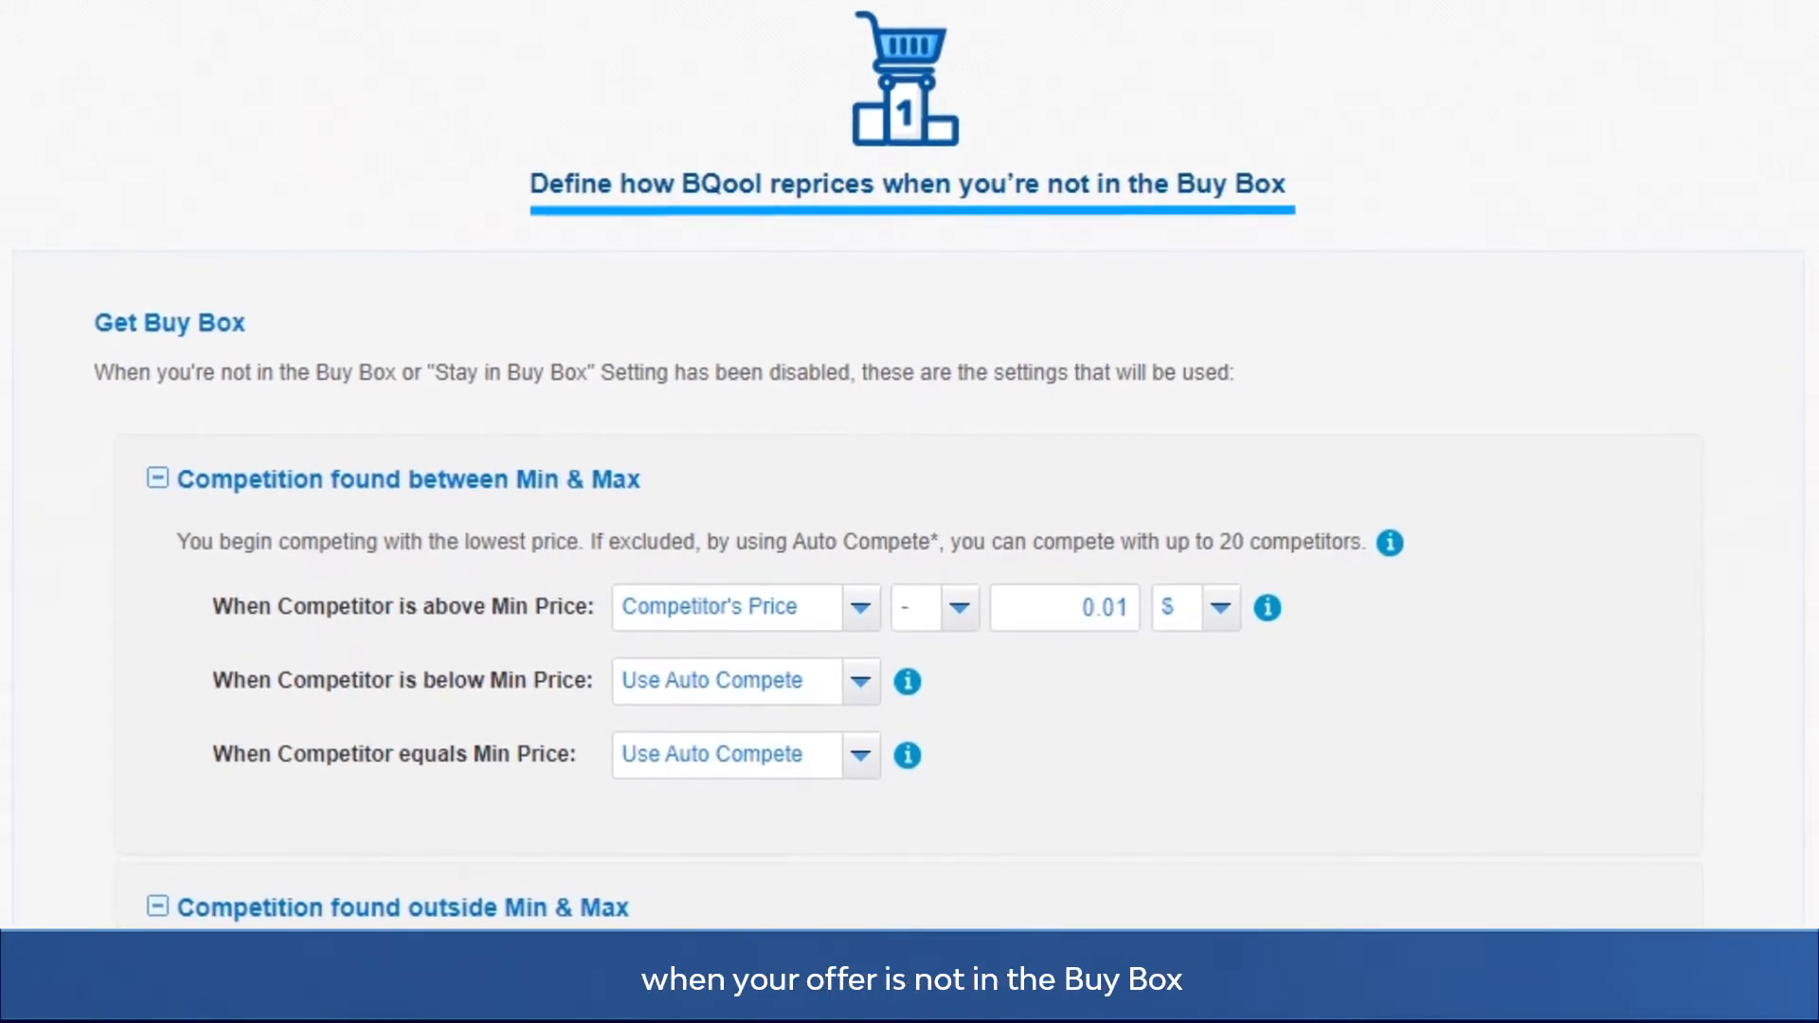
{"action": "scroll", "scroll_direction": "down", "scroll_amount": 3}
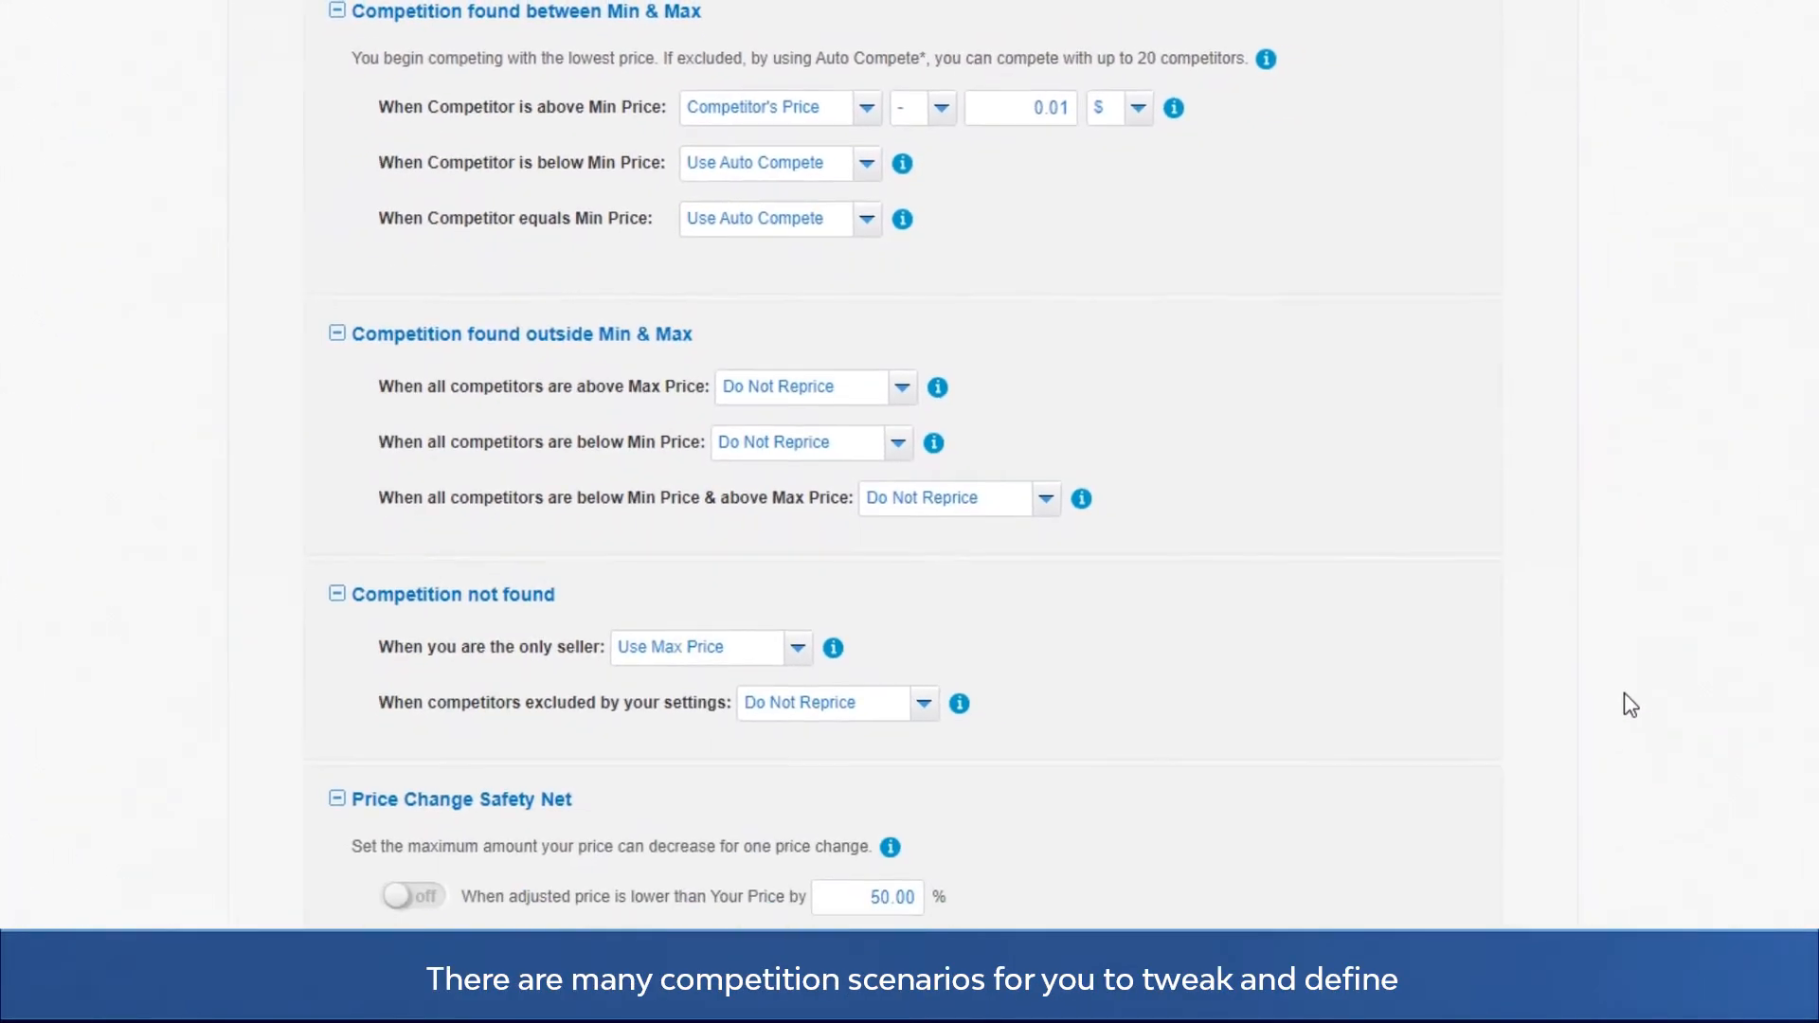
{"action": "scroll", "scroll_direction": "down", "scroll_amount": 3}
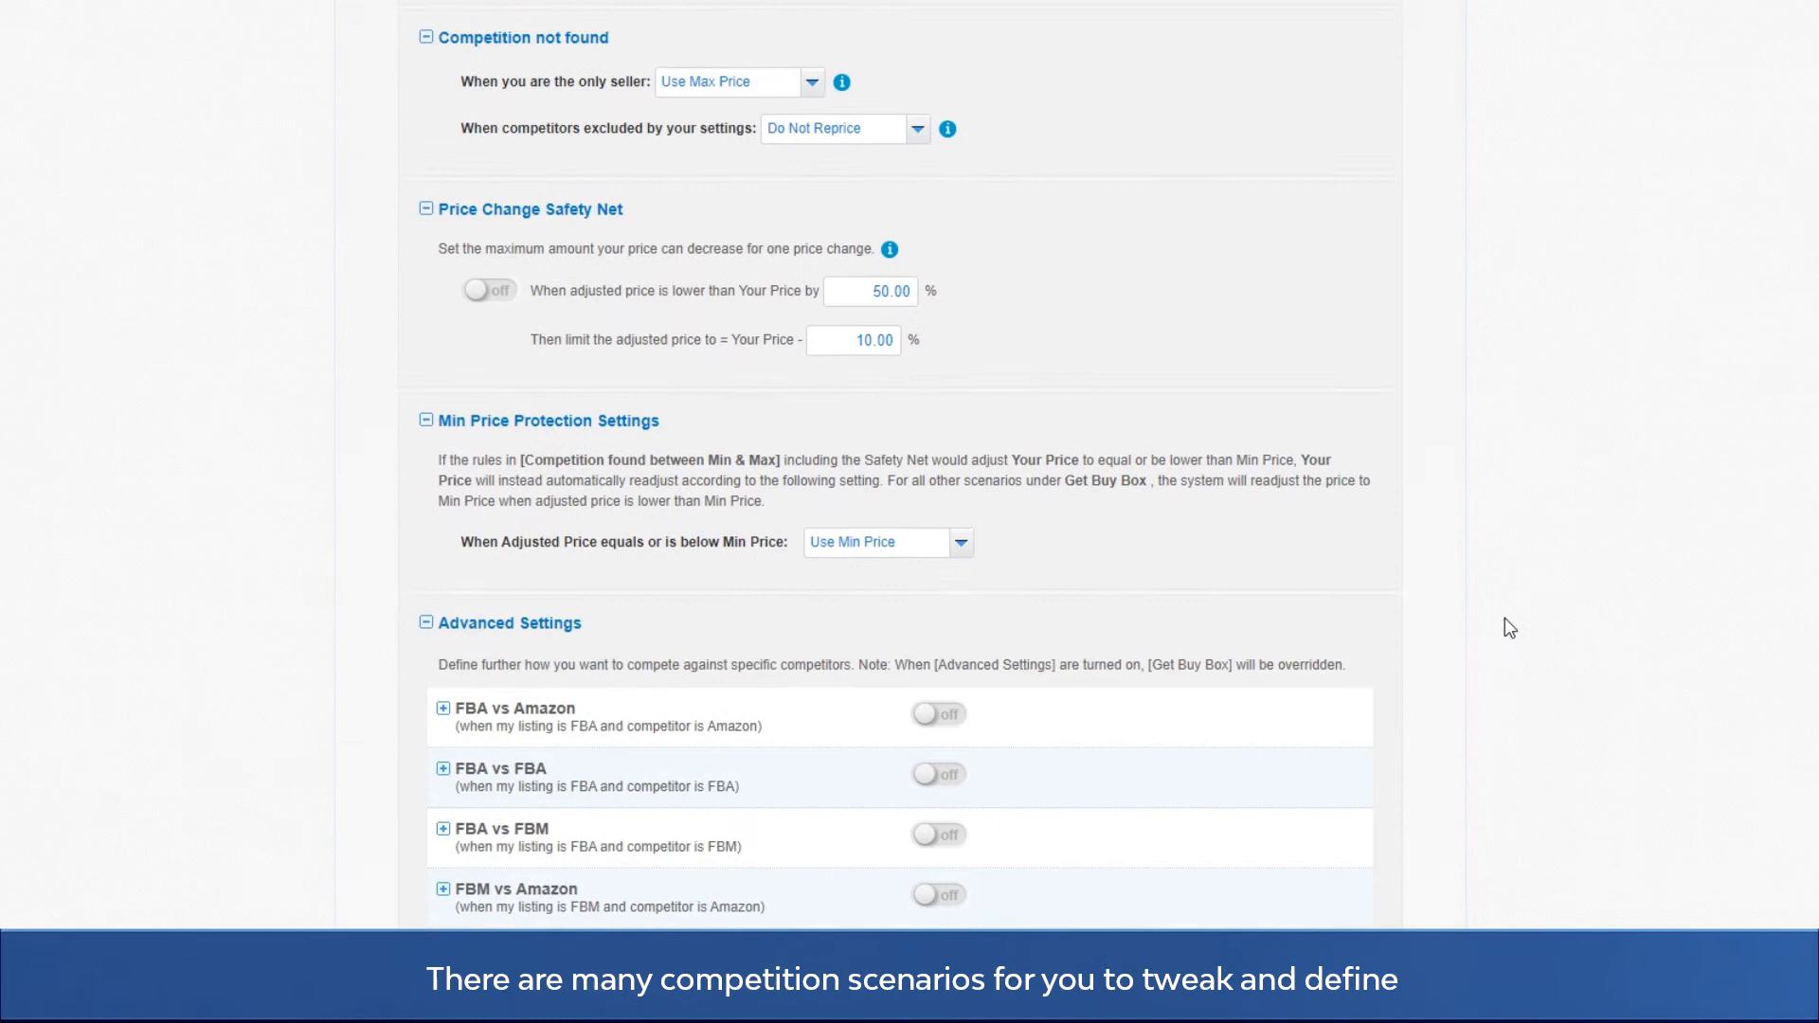
{"action": "scroll", "scroll_direction": "down", "scroll_amount": 3}
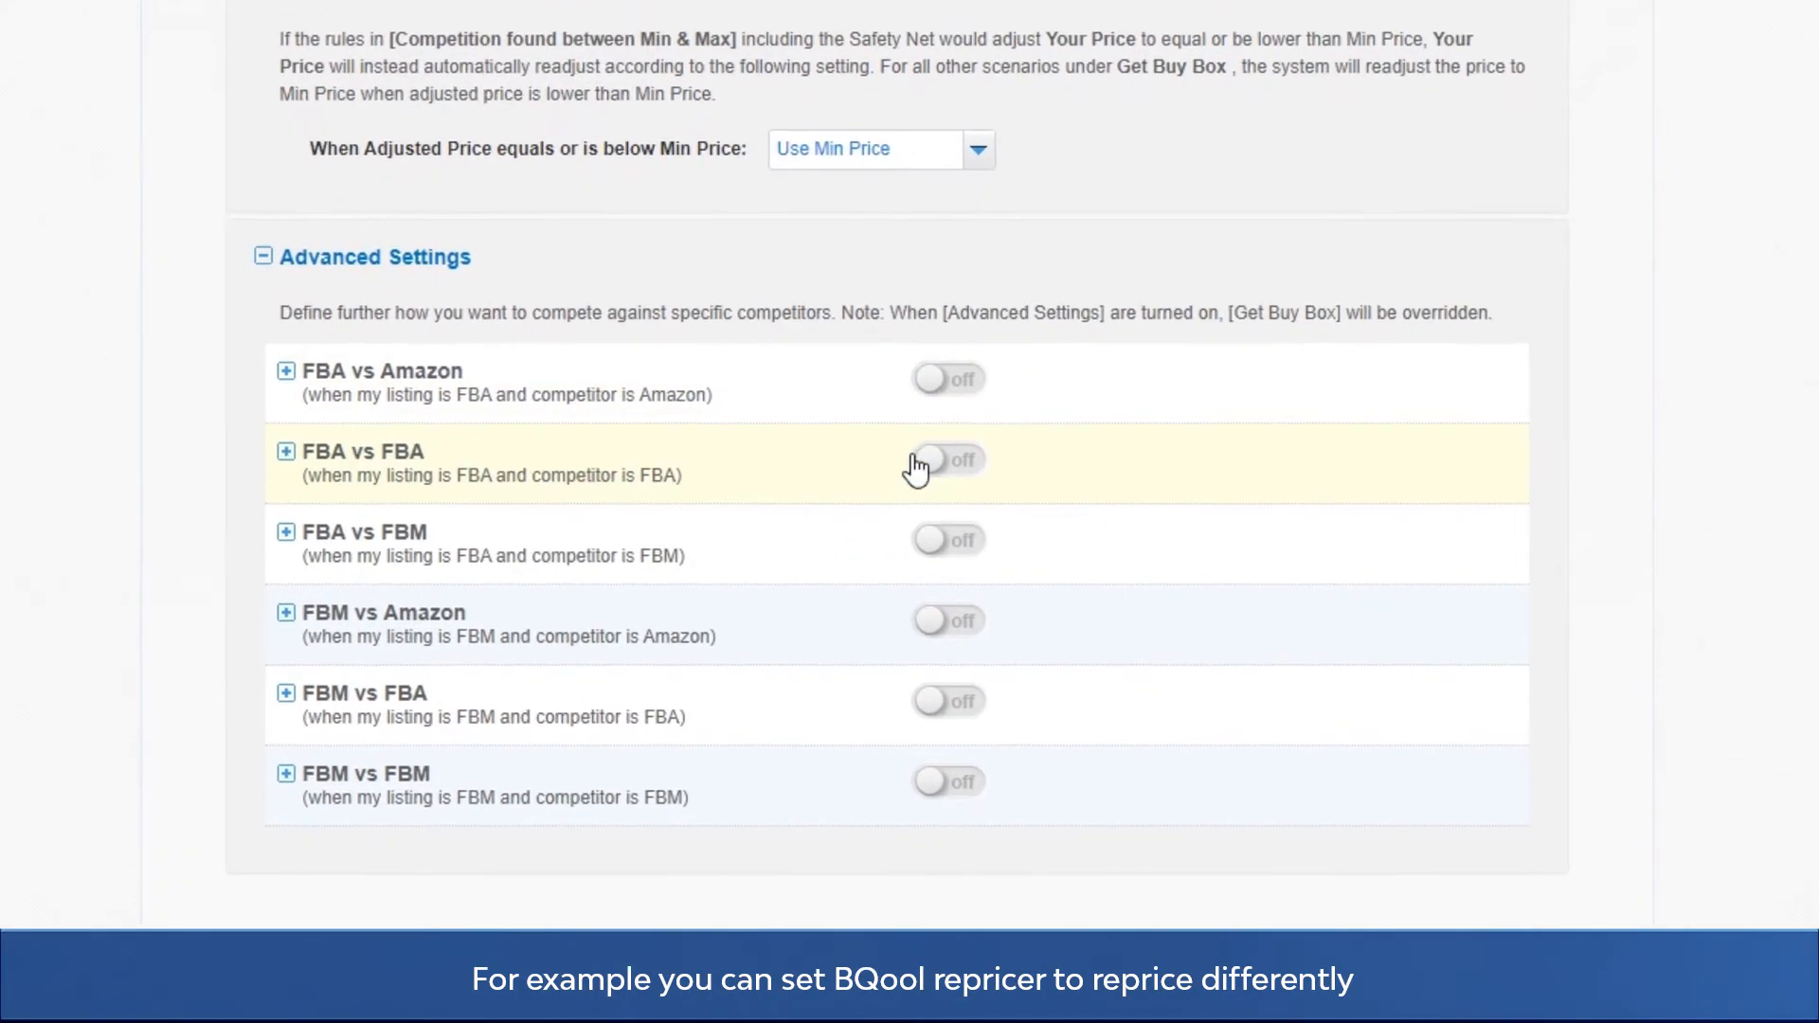
{"action": "left_click", "coordinate": [944, 461]}
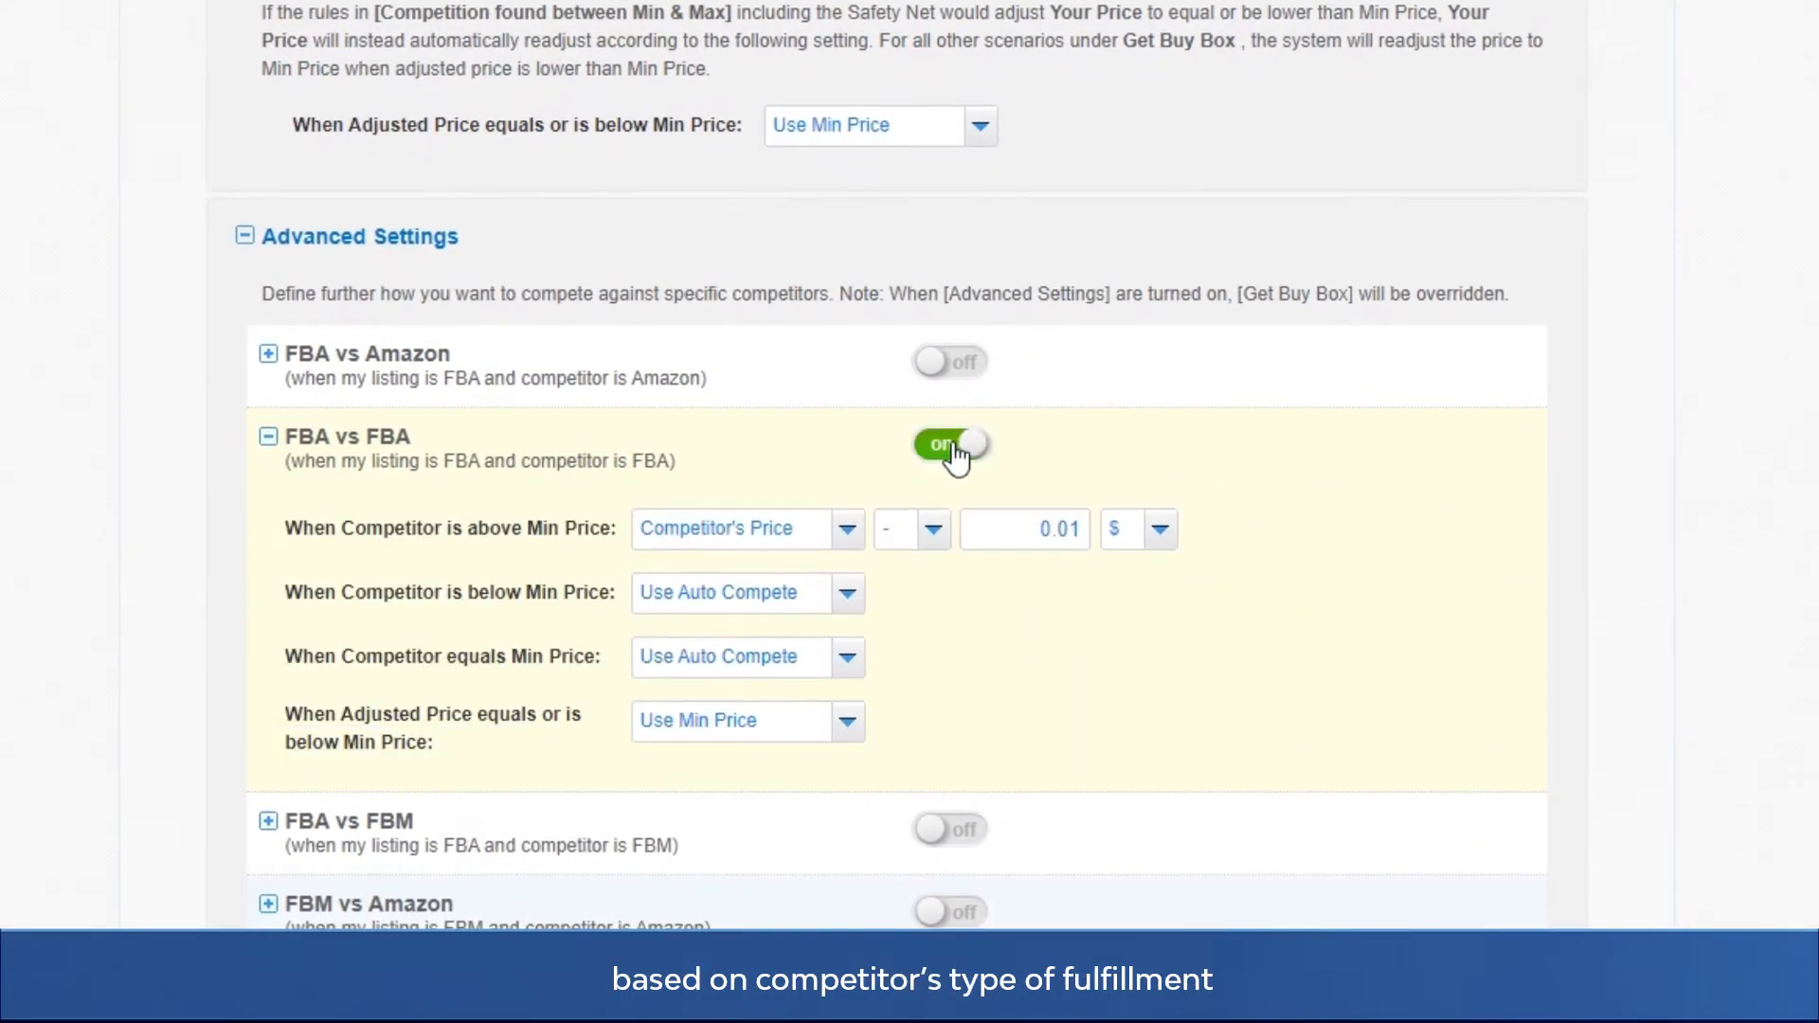
{"action": "scroll", "scroll_direction": "down", "scroll_amount": 3}
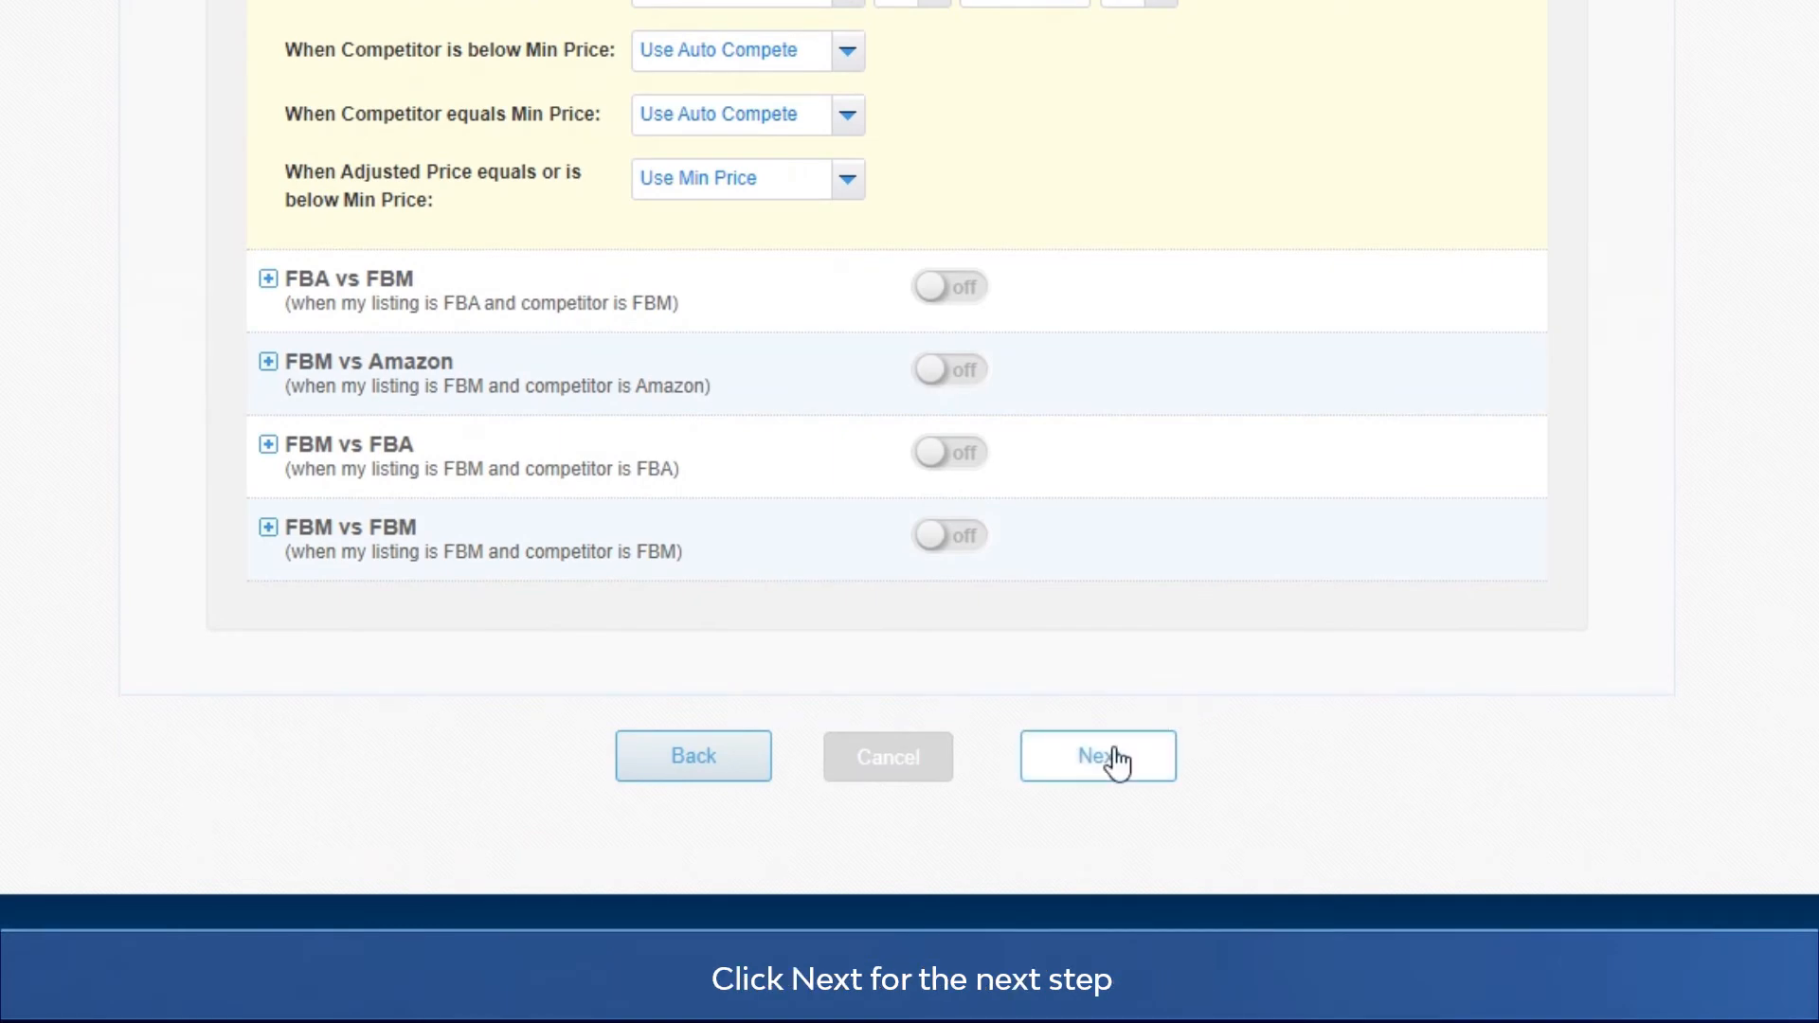
{"action": "left_click", "coordinate": [1099, 756]}
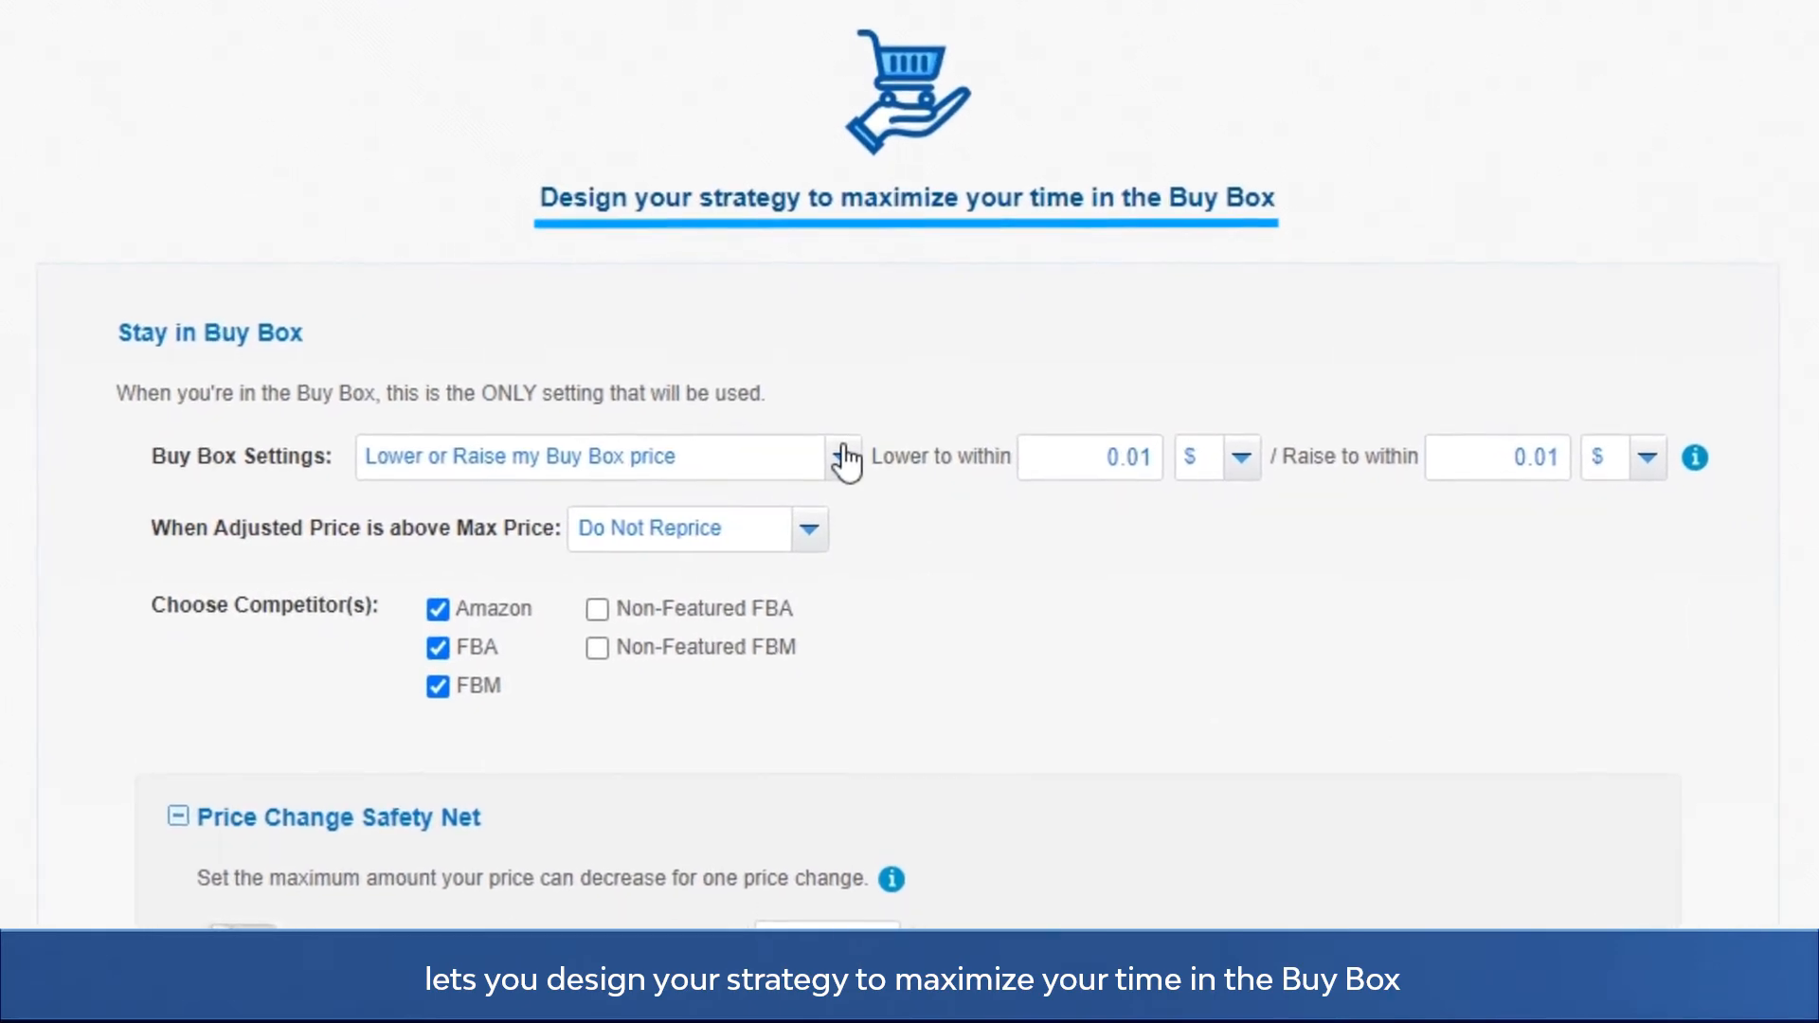
Keep 'Lower or Raise my Buy Box price' as the Buy Box setting and continue to Schedule
{"action": "left_click", "coordinate": [843, 454]}
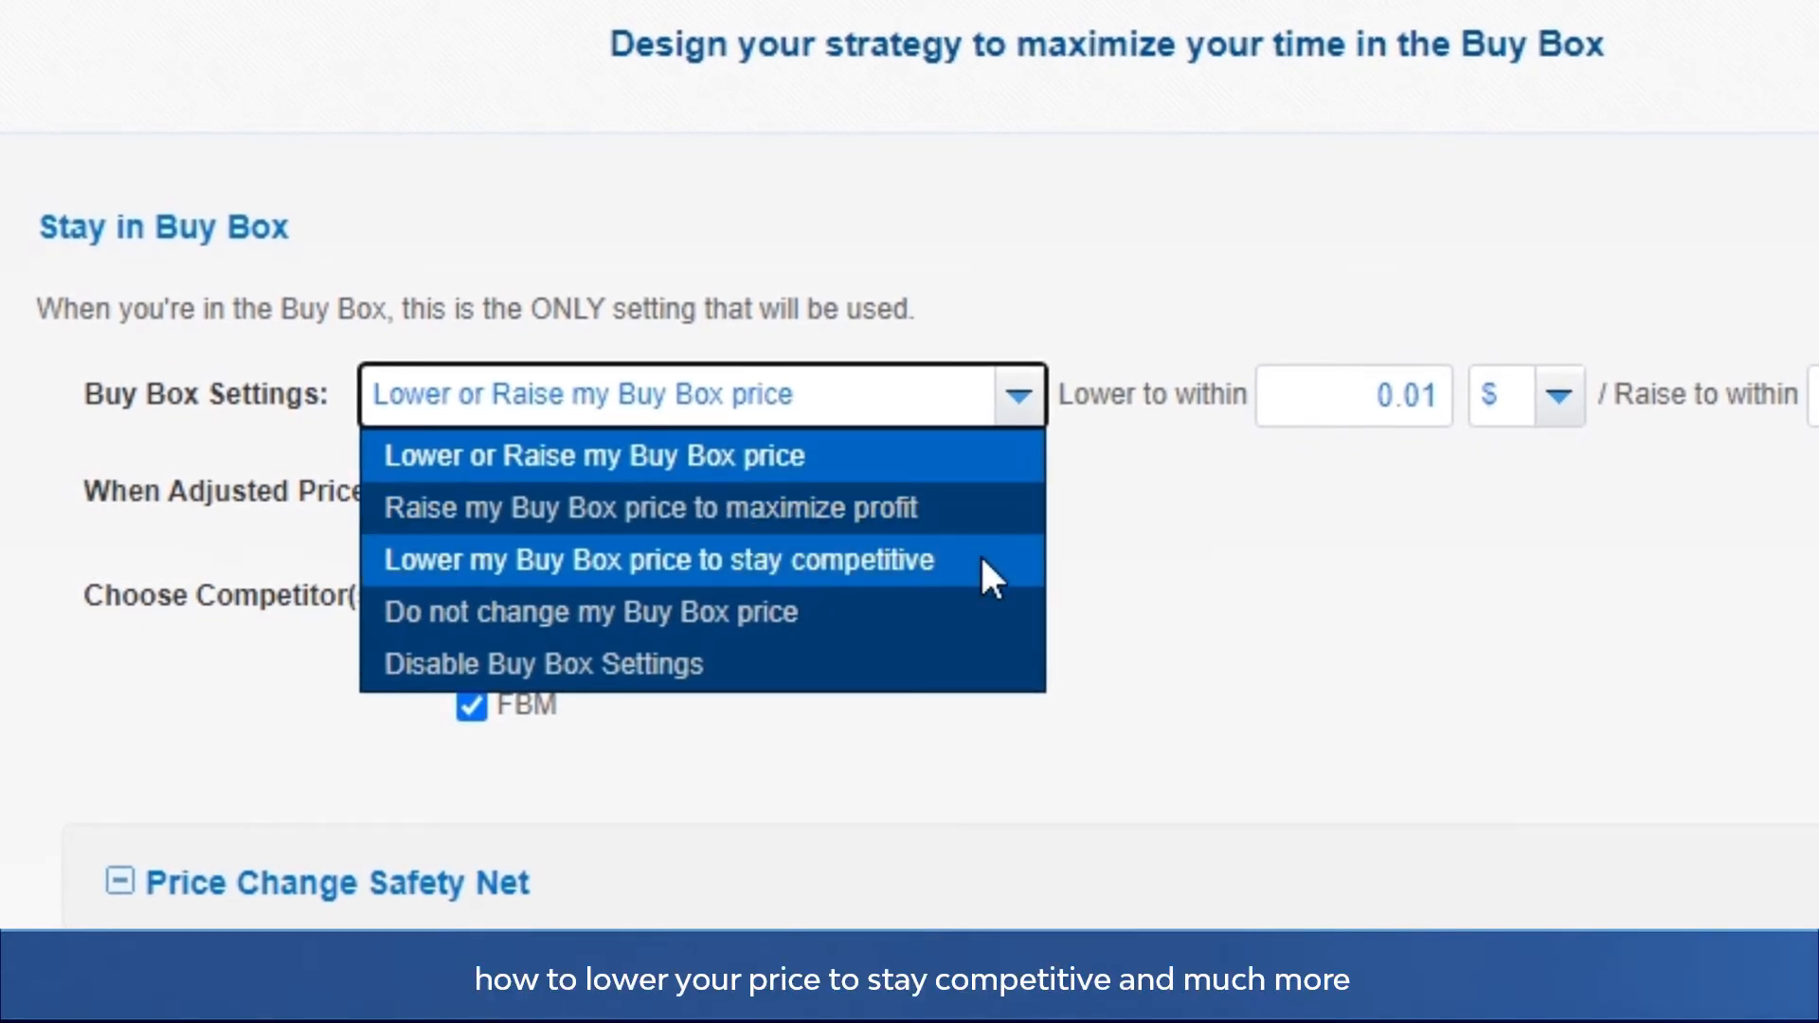
{"action": "mouse_move", "coordinate": [1005, 605]}
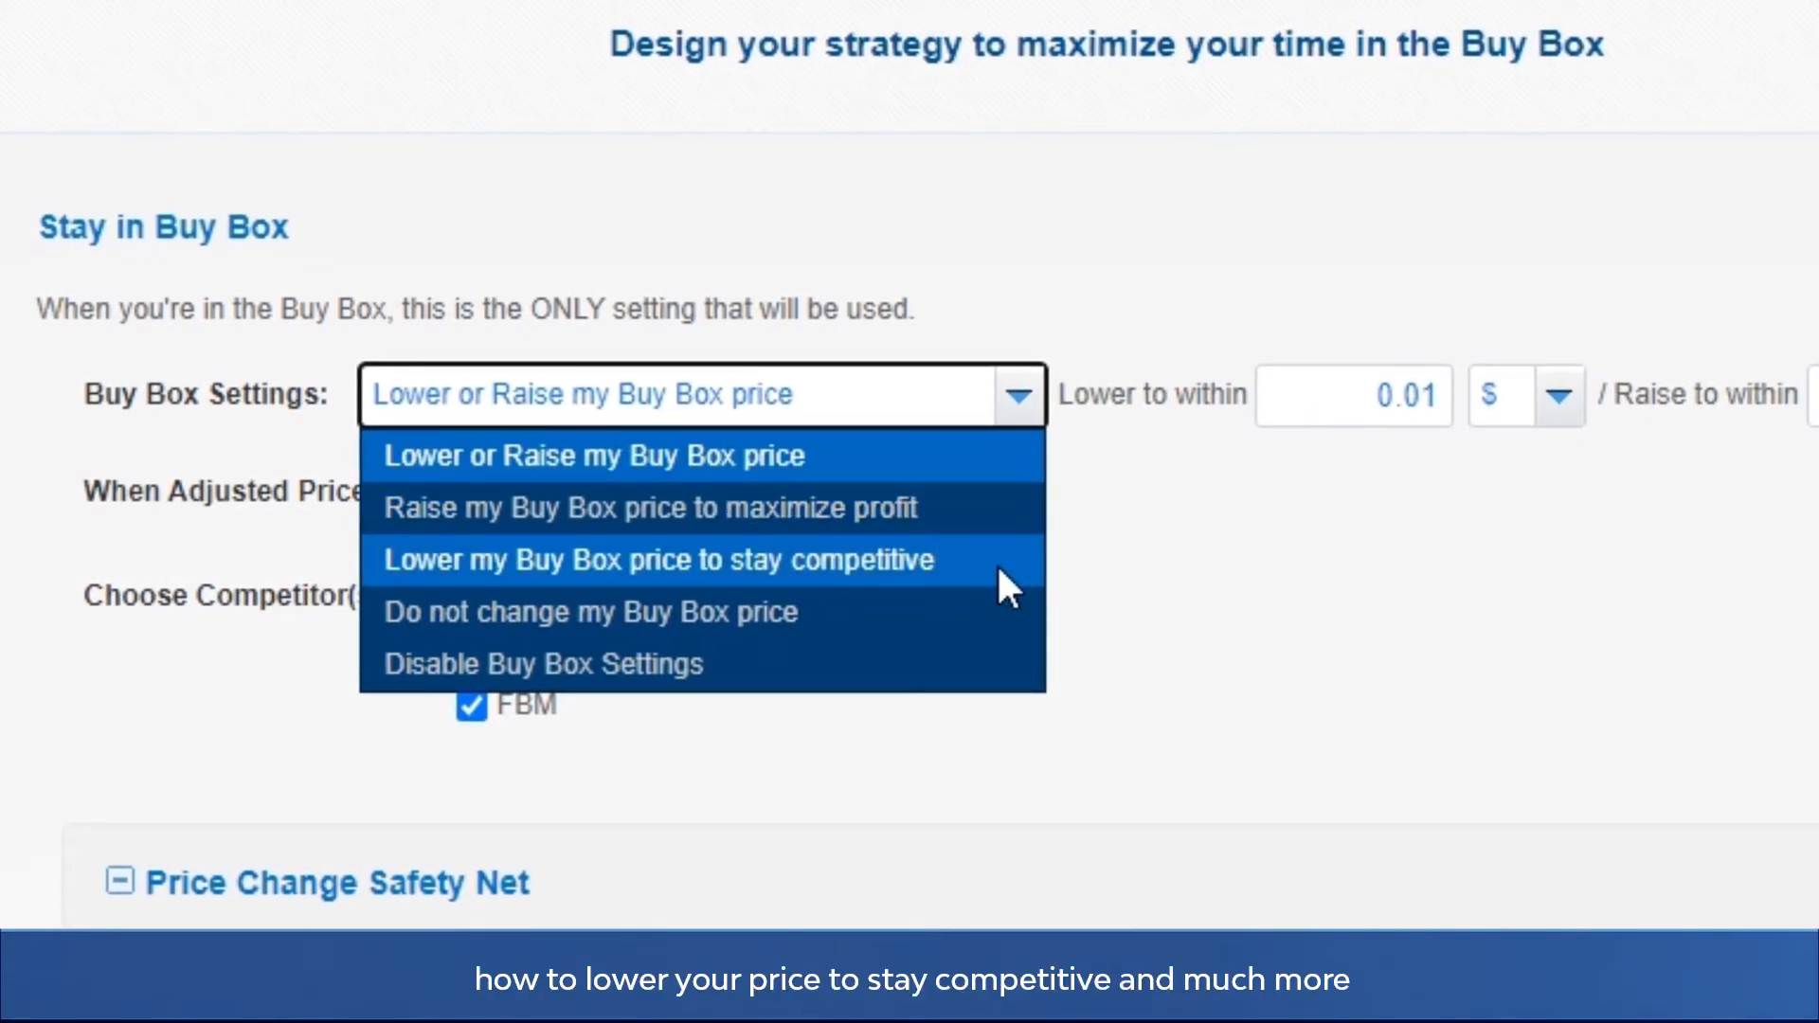
{"action": "mouse_move", "coordinate": [989, 671]}
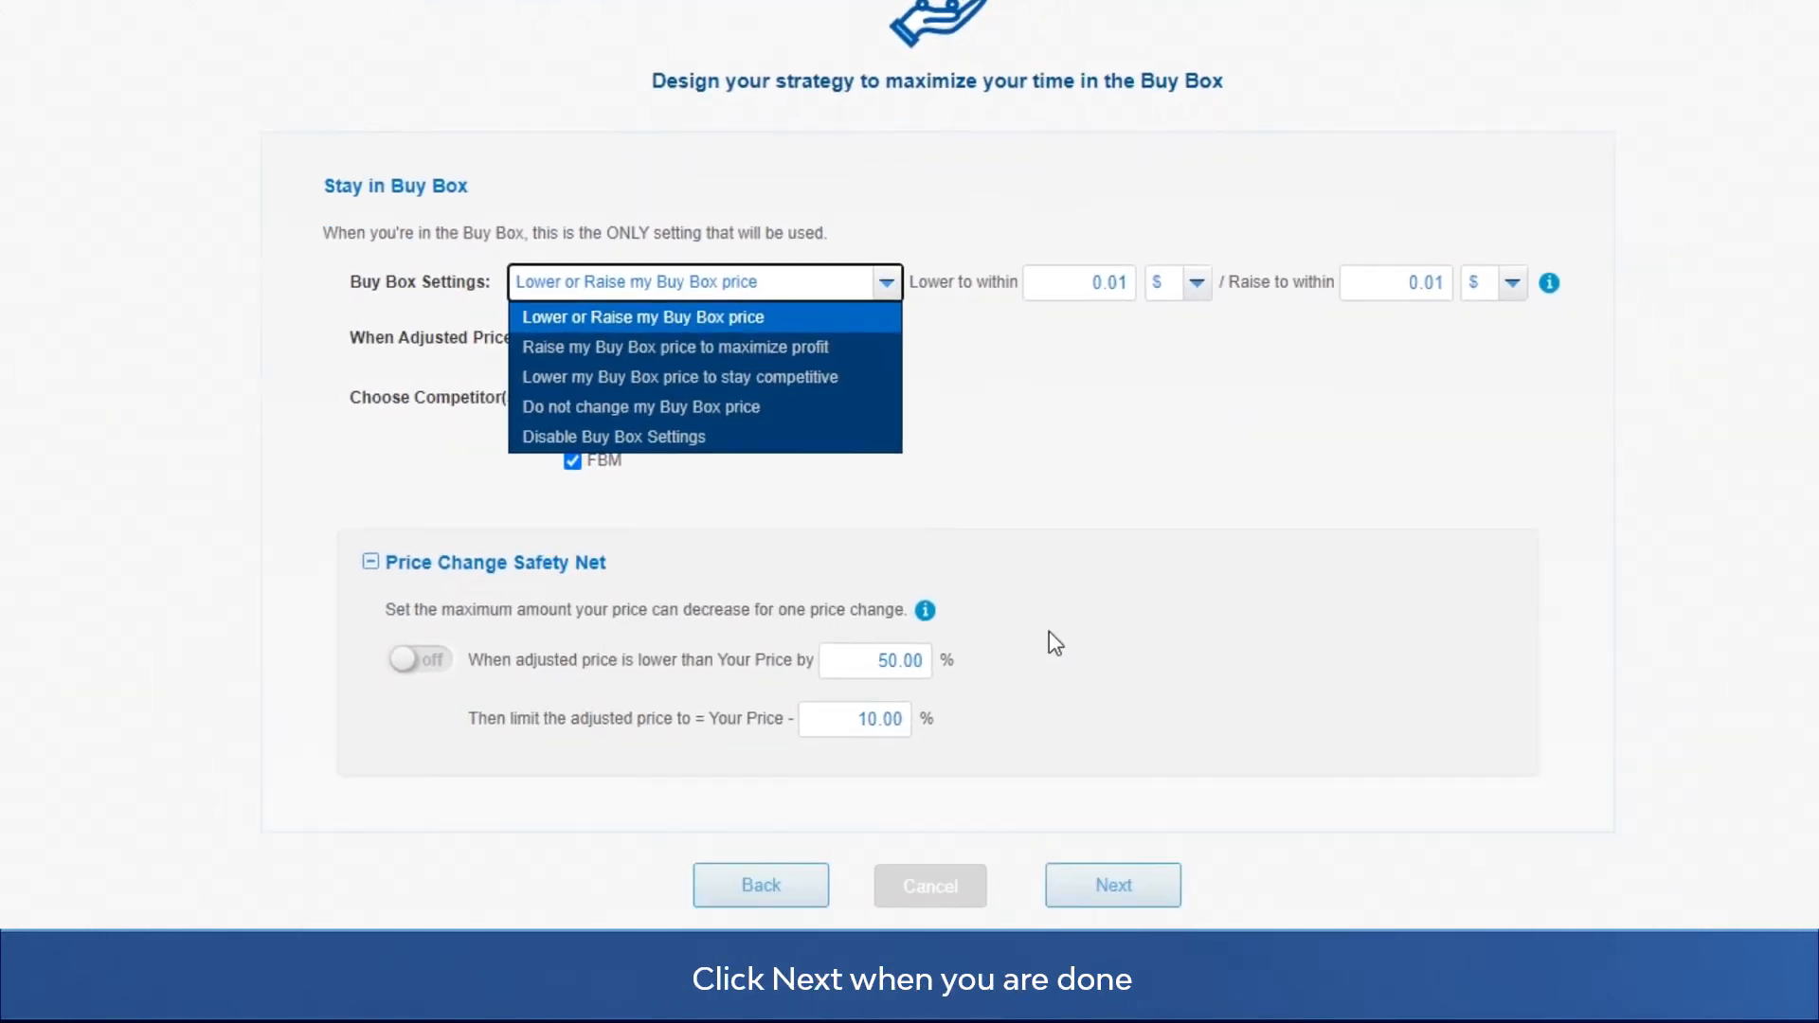
{"action": "left_click", "coordinate": [1114, 885]}
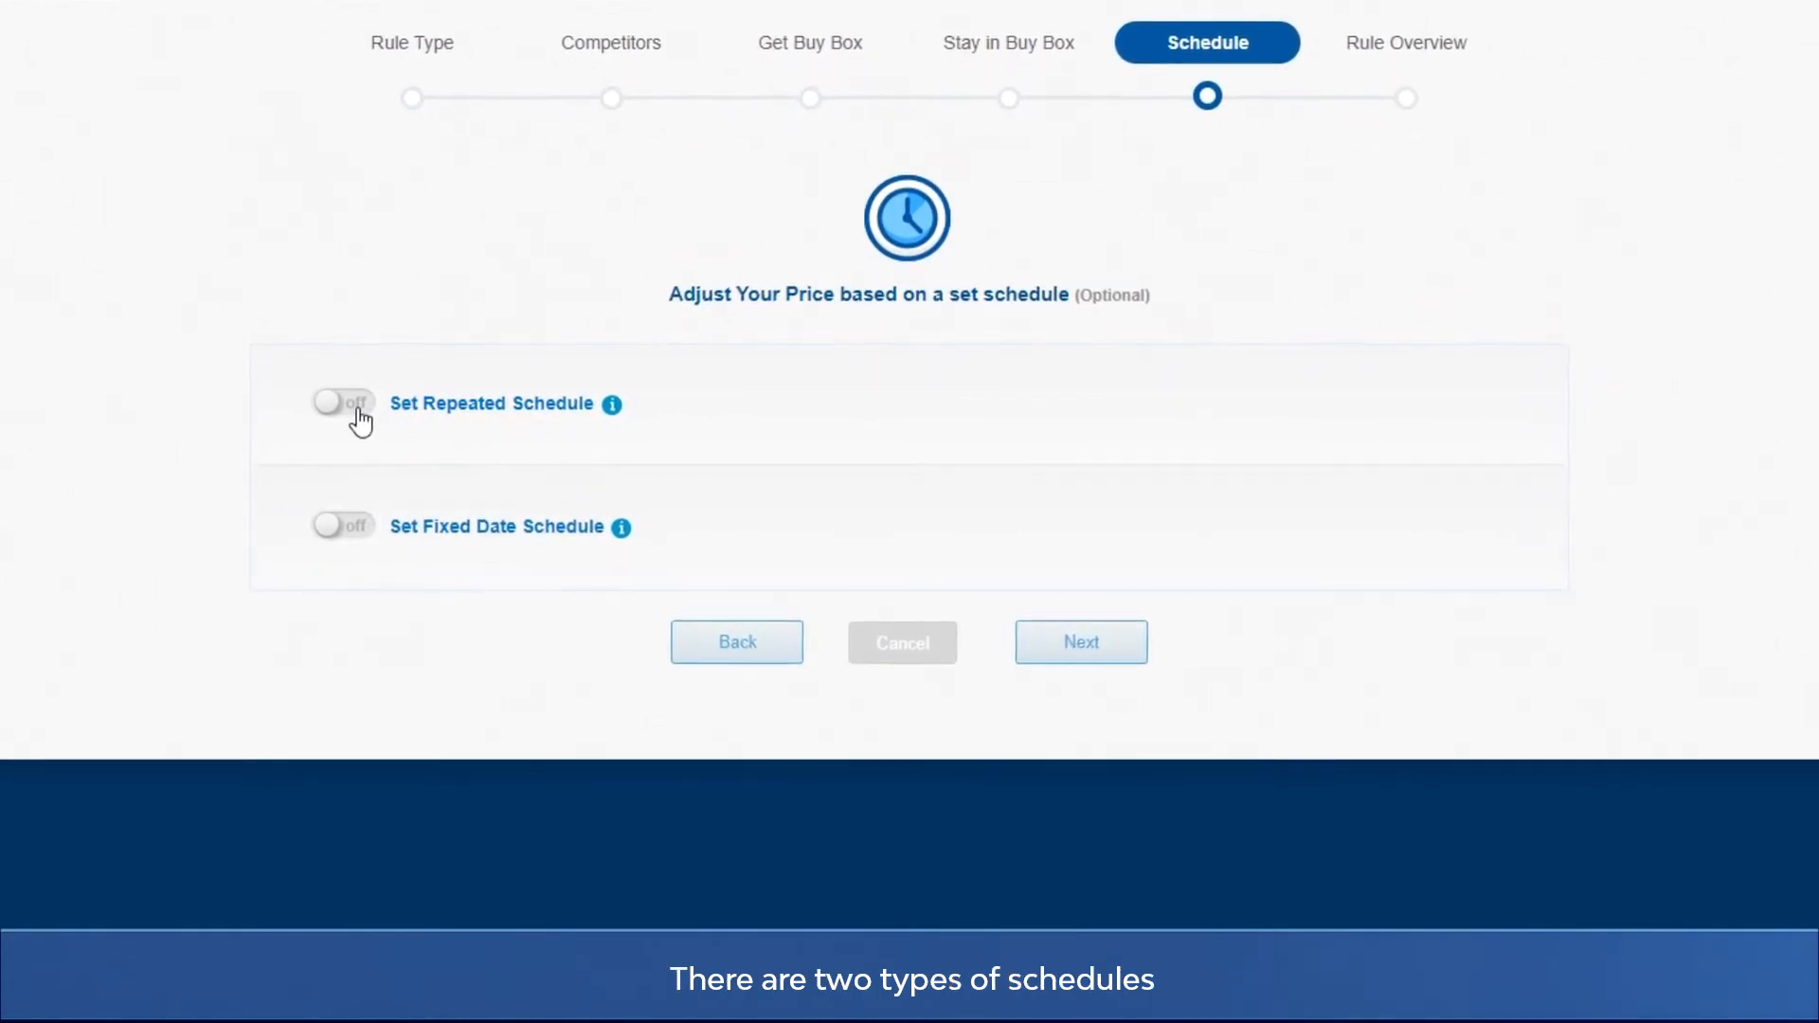
Preview the repeated and fixed date schedules, leave both off and continue to Rule Overview
{"action": "left_click", "coordinate": [341, 402]}
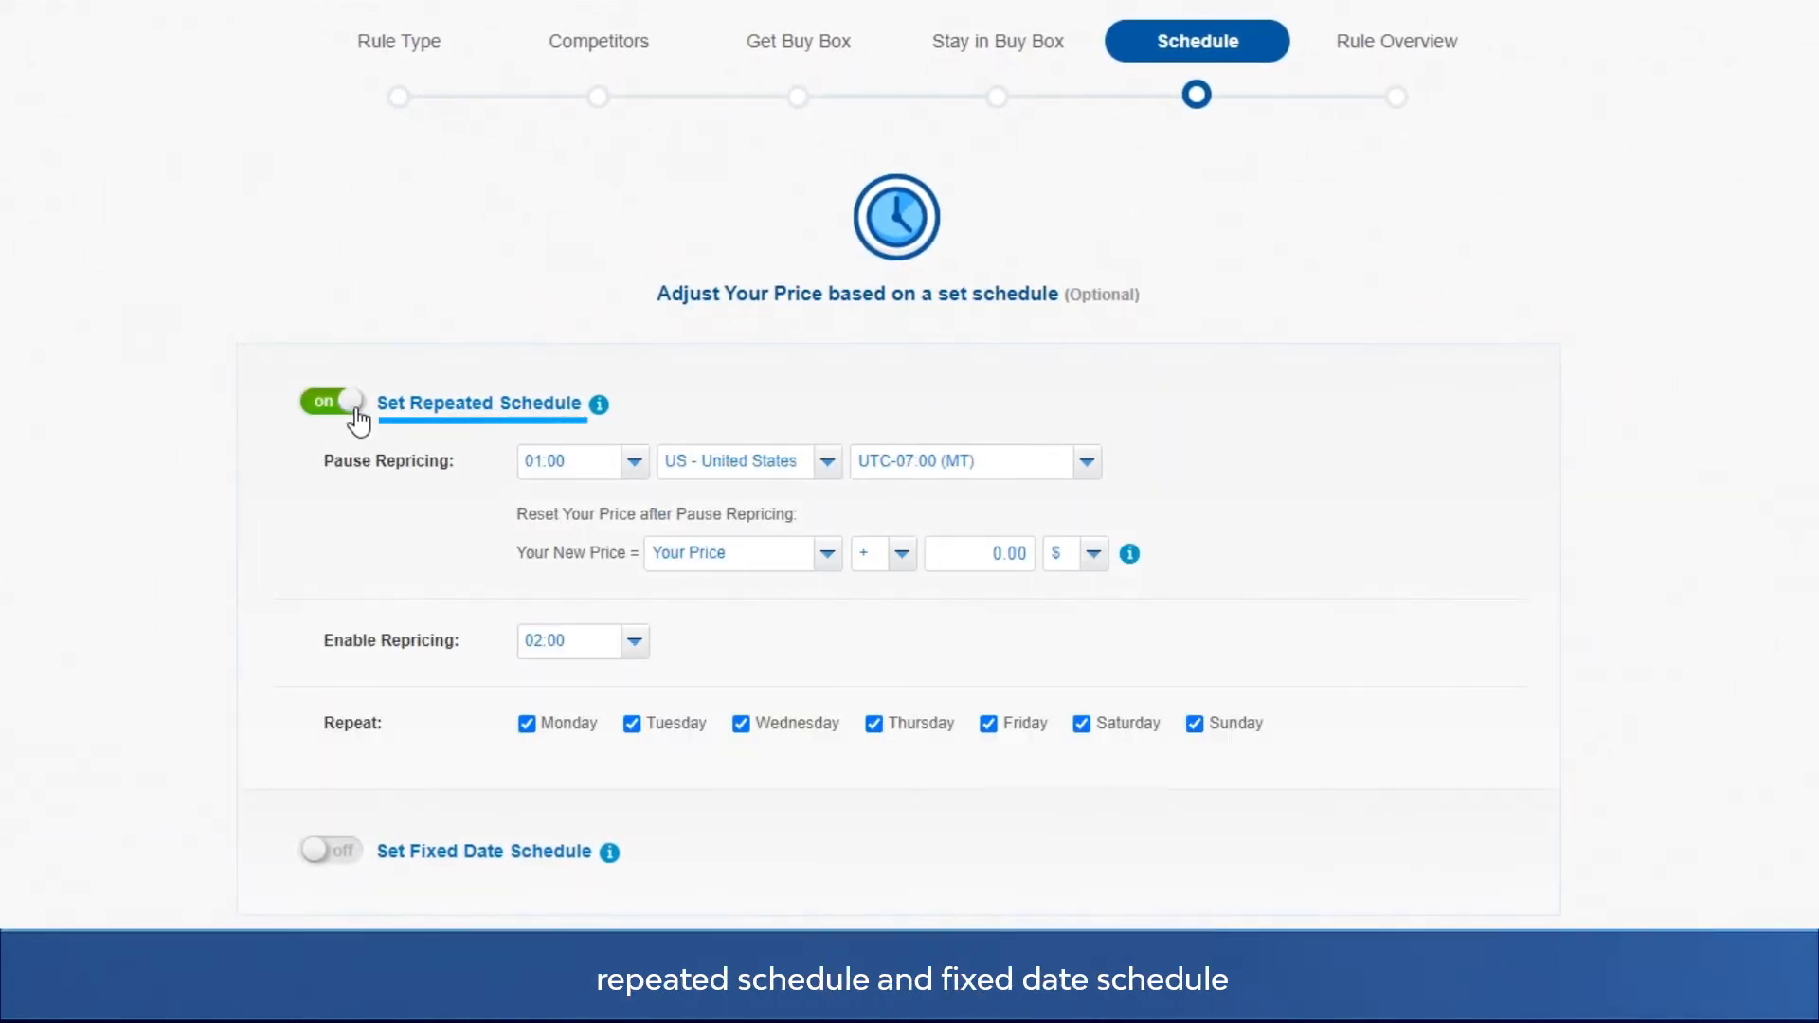
{"action": "scroll", "scroll_direction": "down", "scroll_amount": 3}
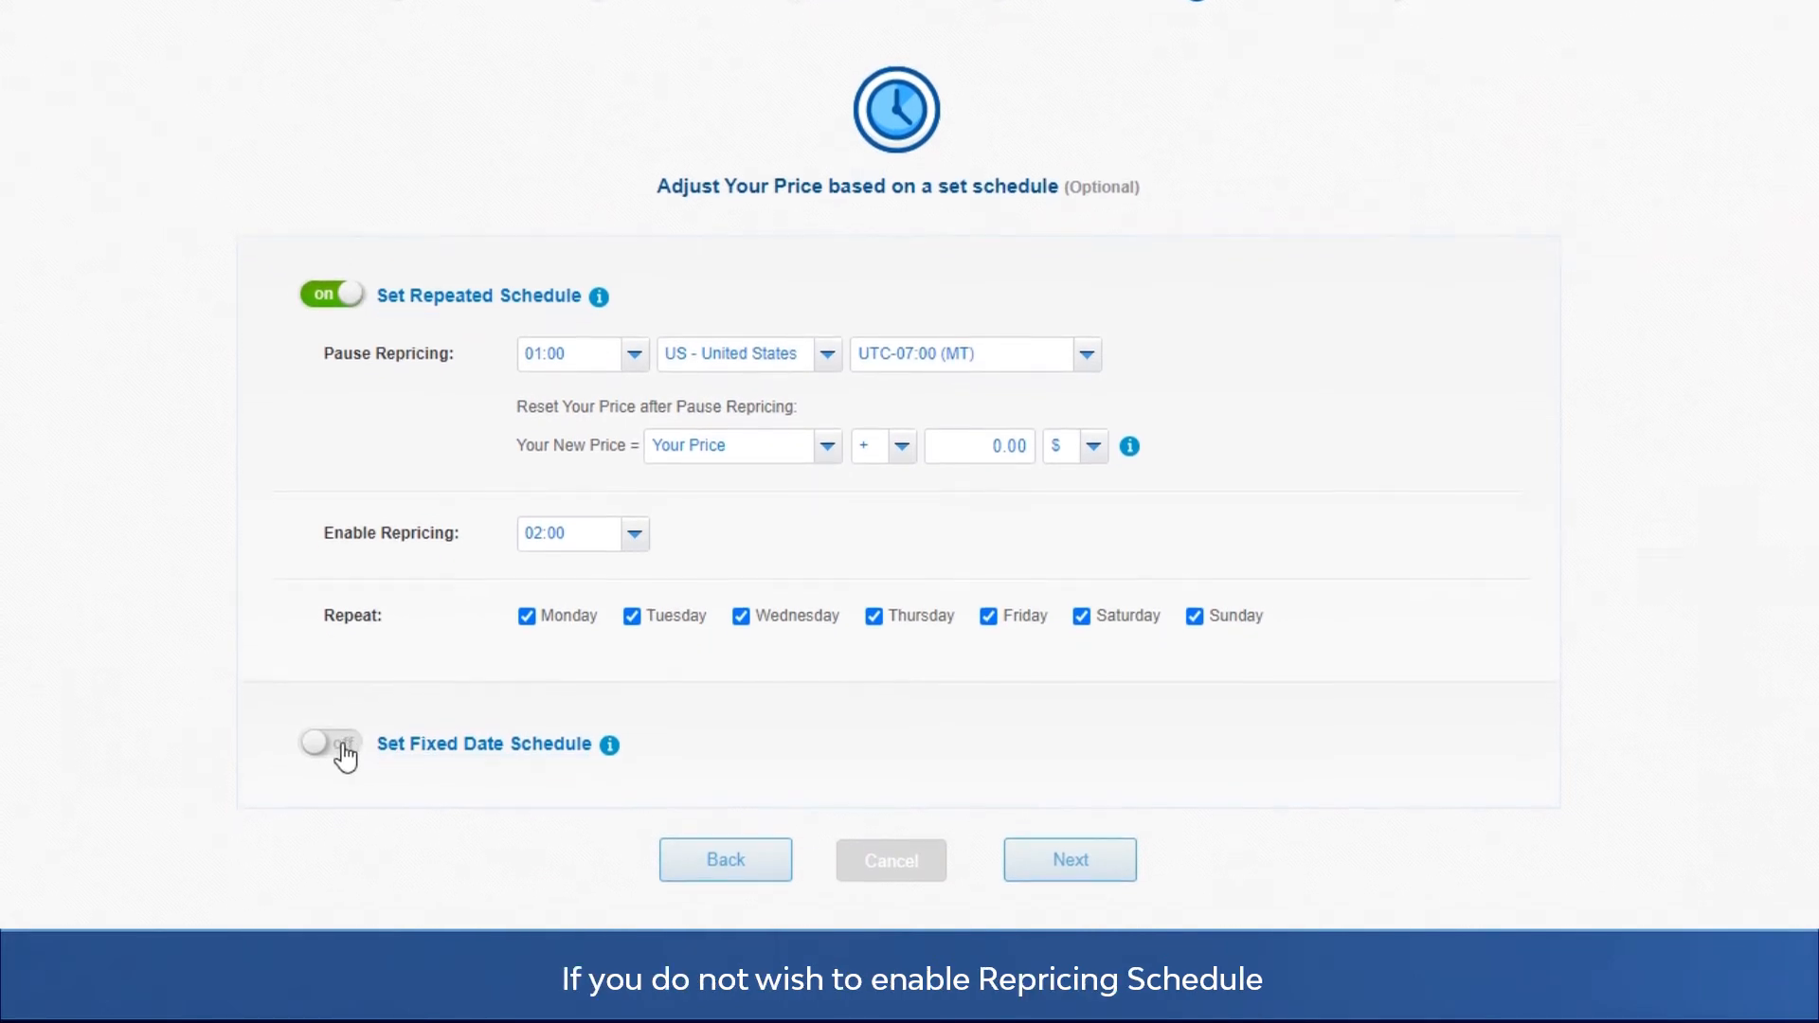
{"action": "left_click", "coordinate": [330, 743]}
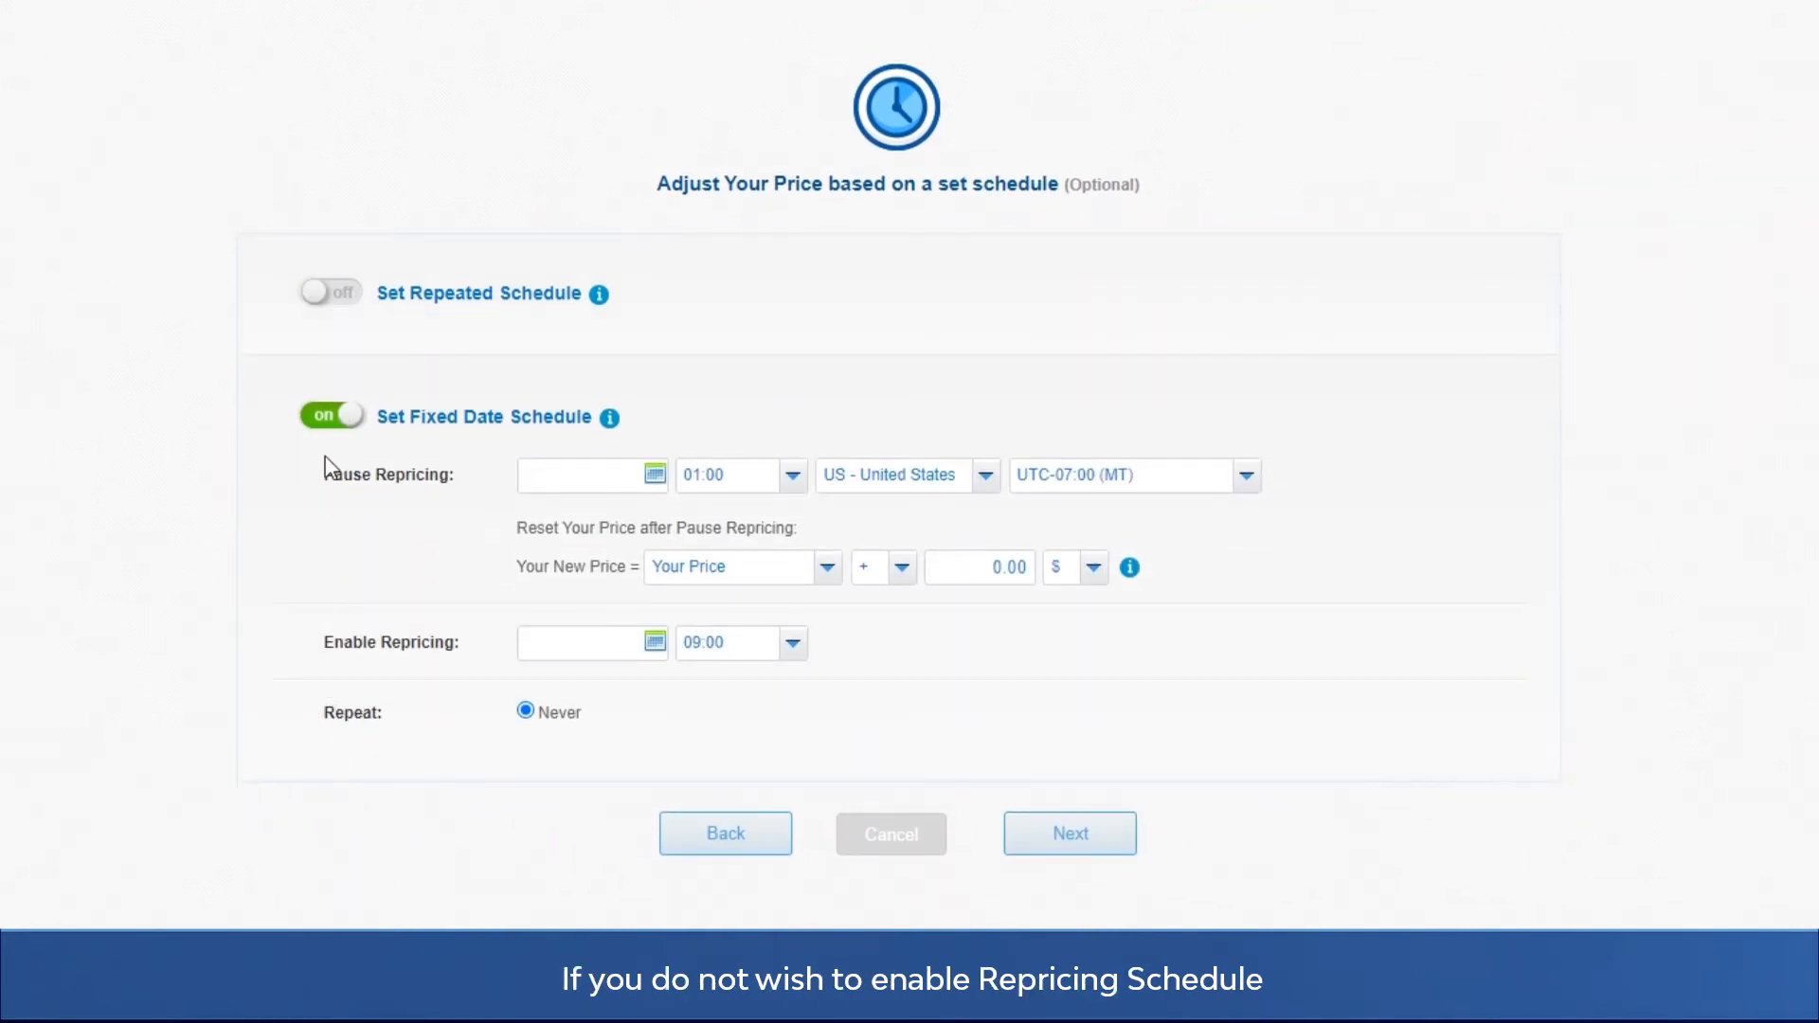
{"action": "left_click", "coordinate": [330, 415]}
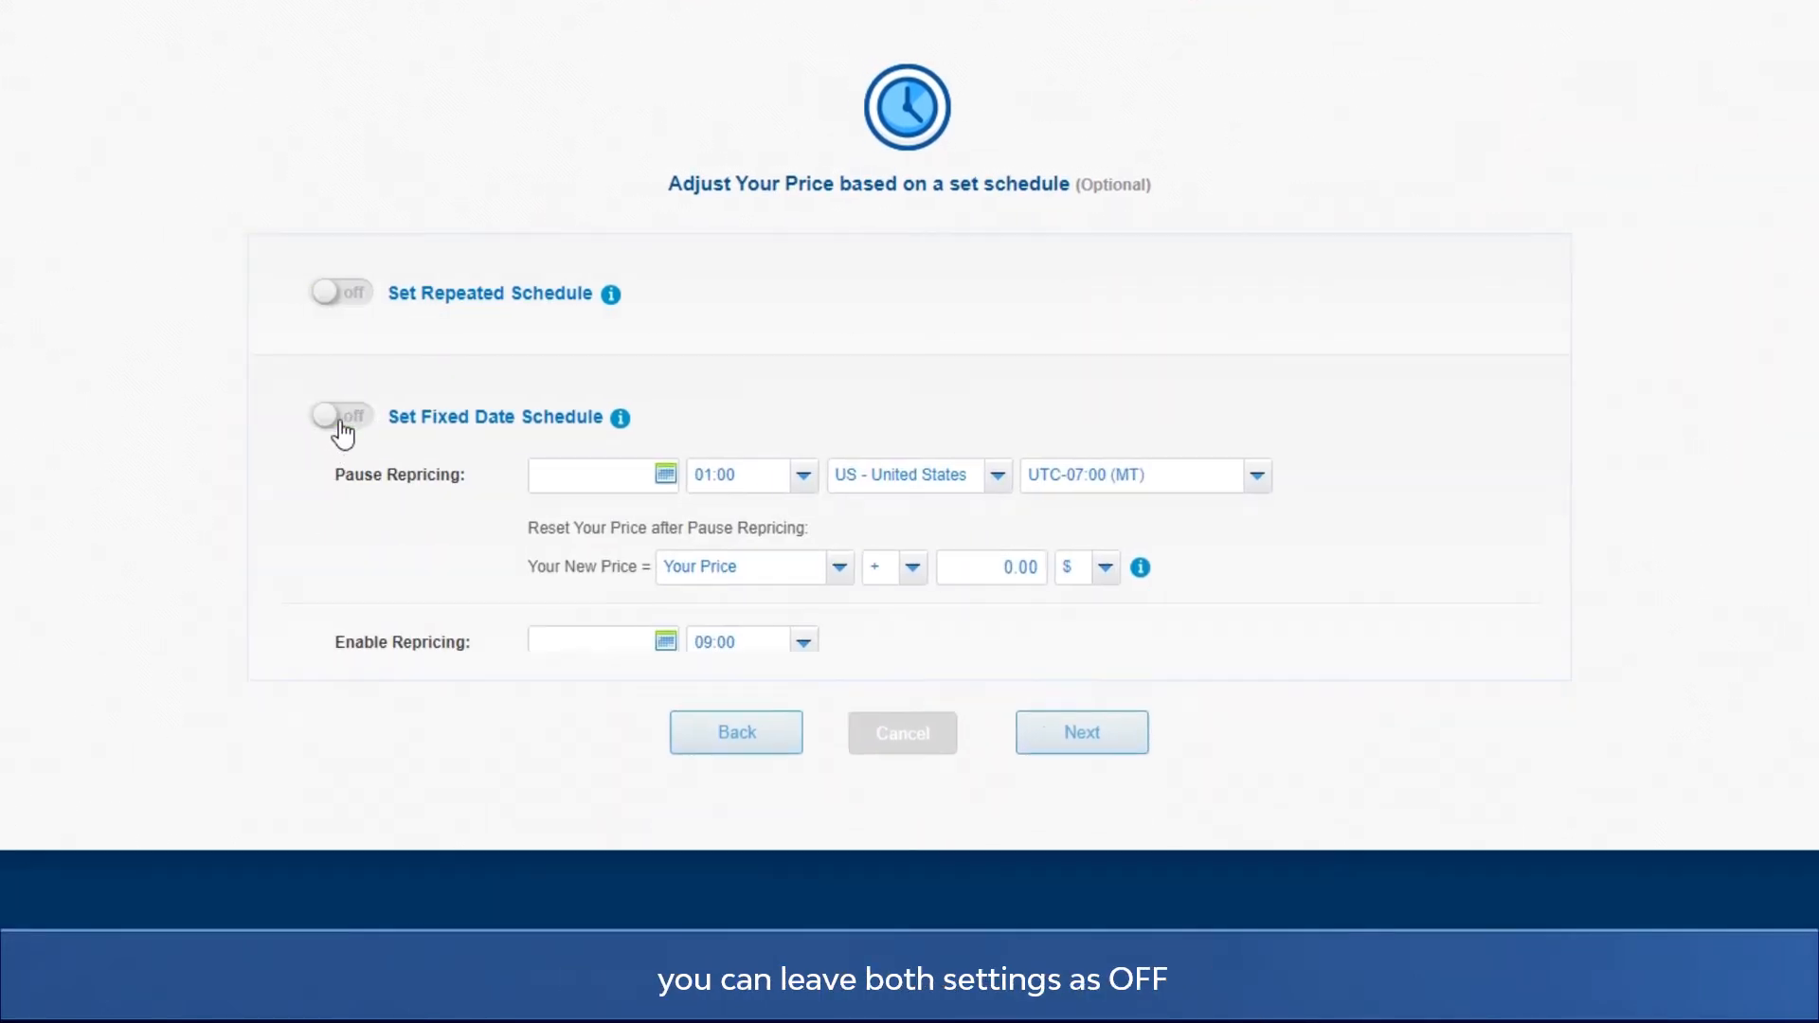
{"action": "left_click", "coordinate": [339, 415]}
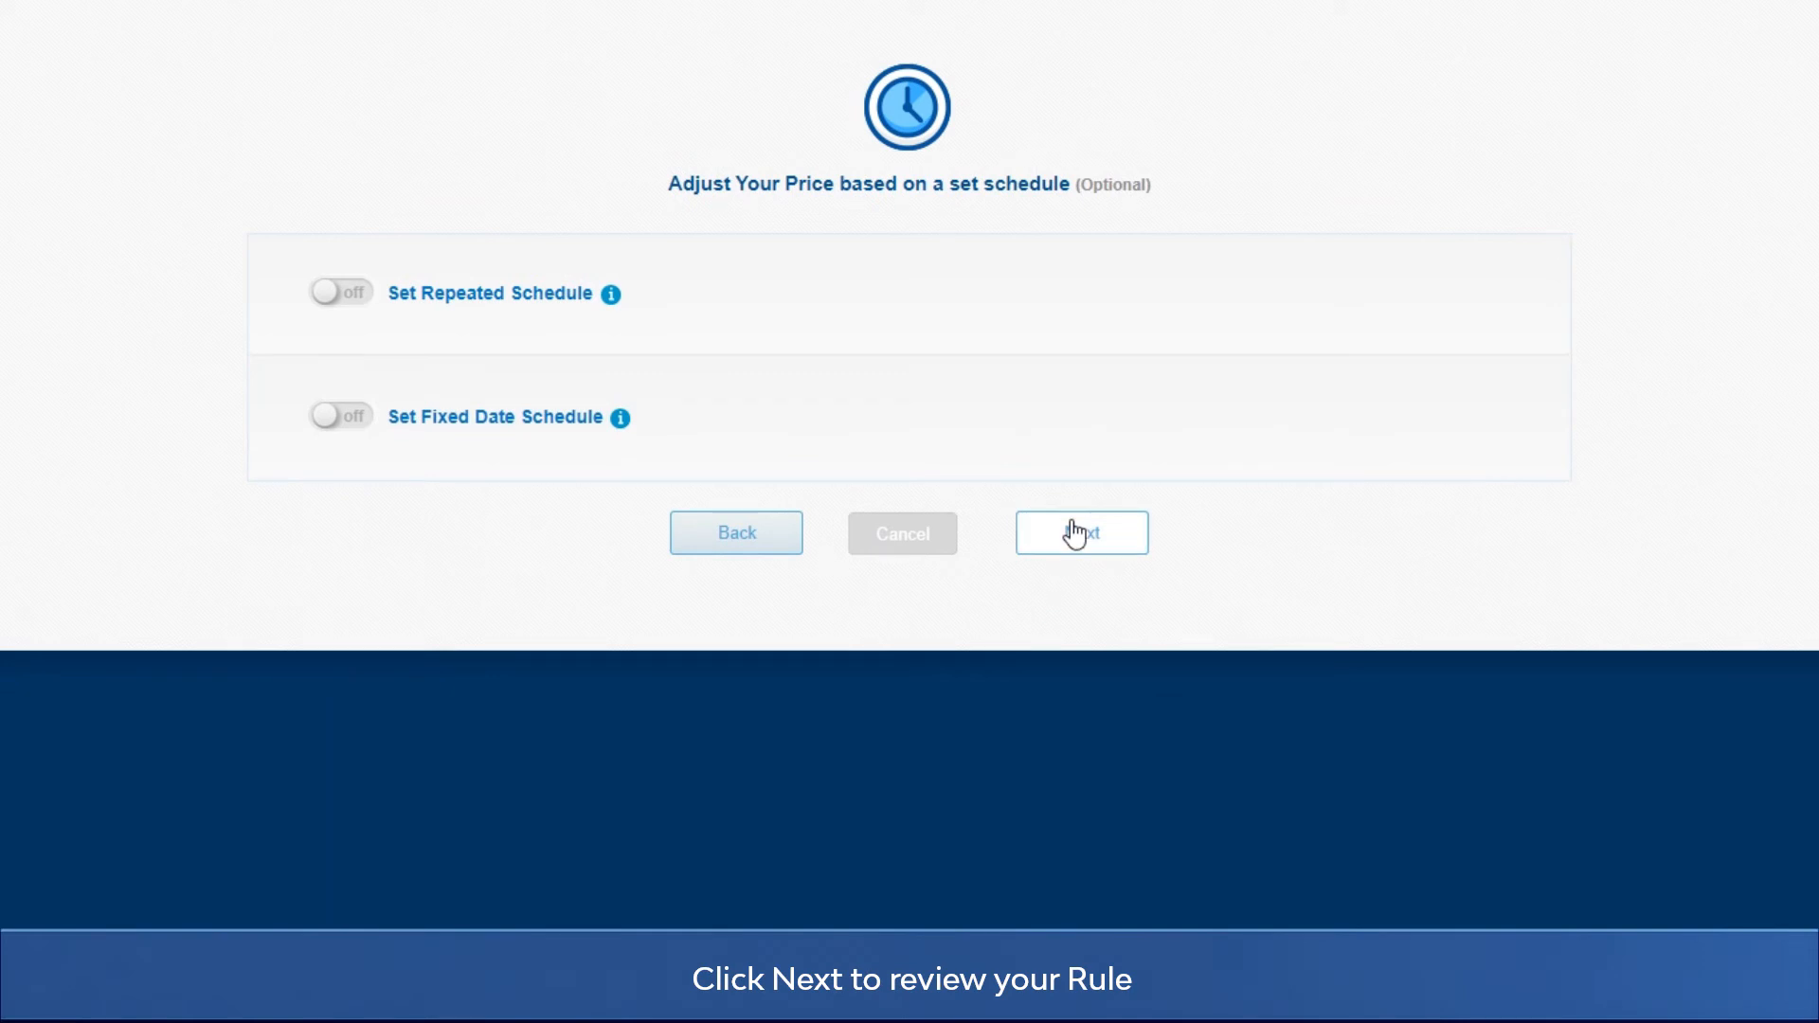
{"action": "left_click", "coordinate": [1080, 532]}
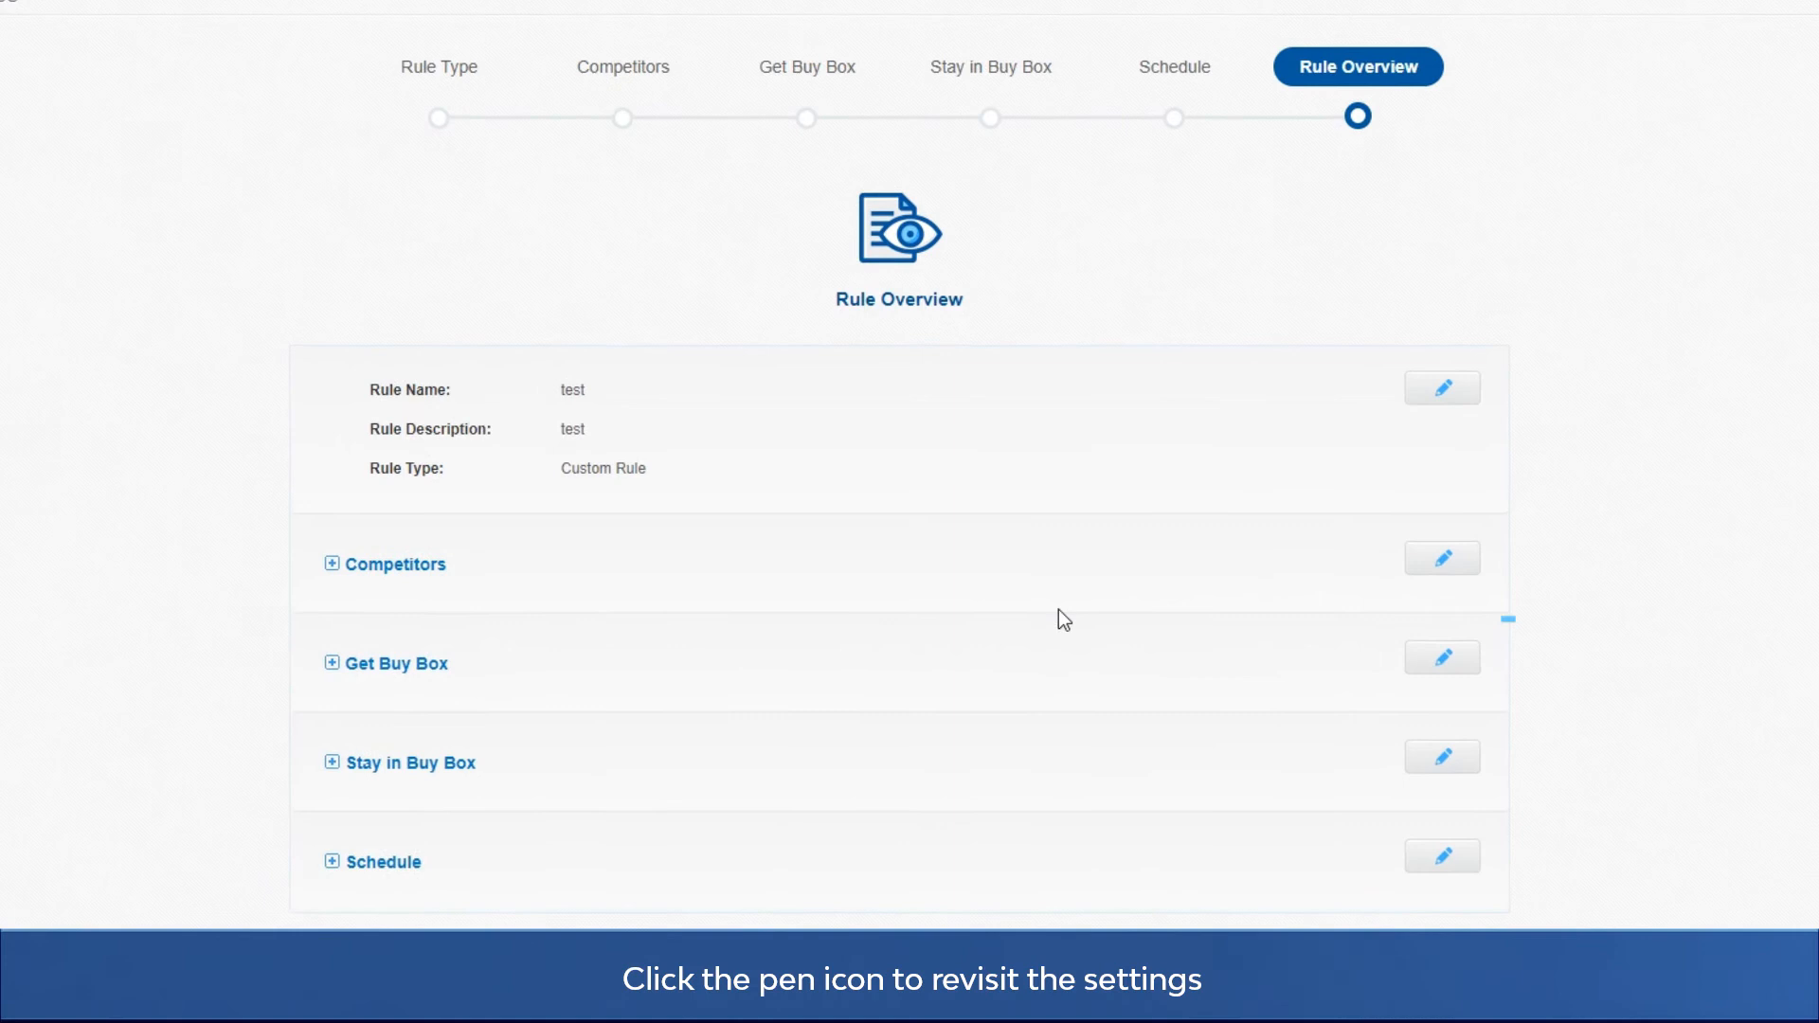
Save and finish the custom rule 'test' so it lists under Repricing Rules, then view the support panel
{"action": "left_click", "coordinate": [1442, 656]}
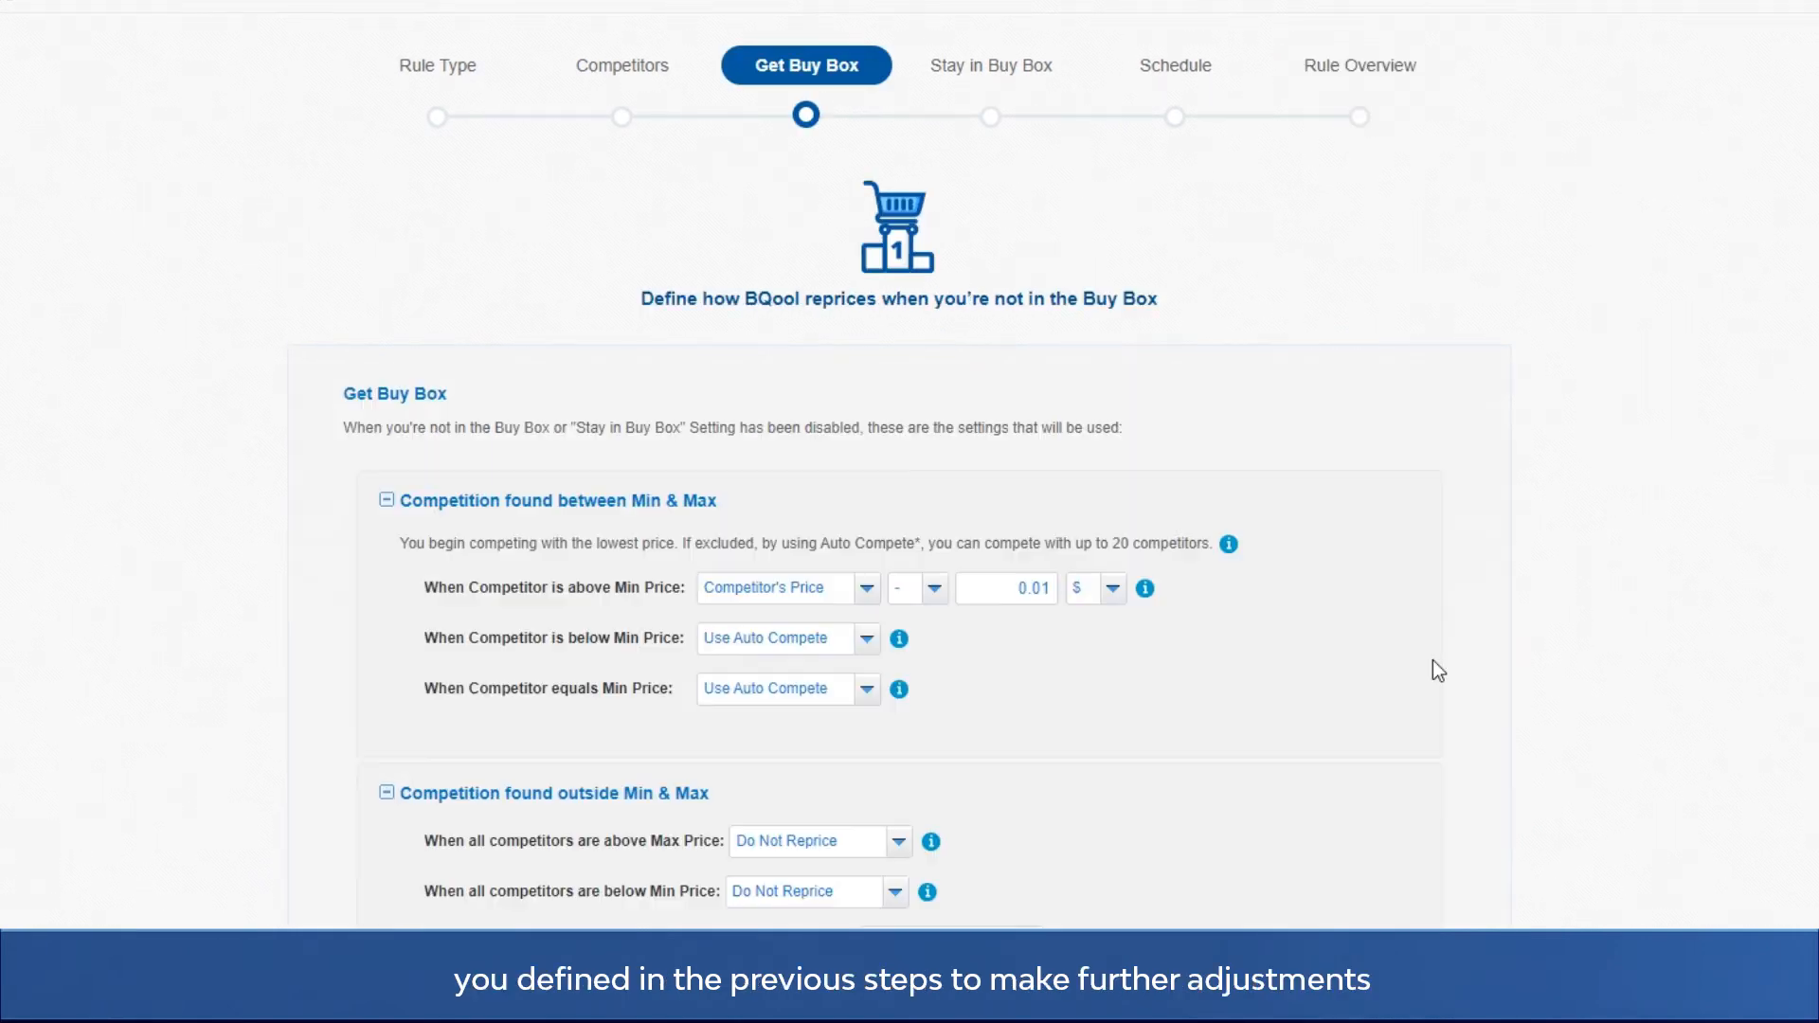
{"action": "mouse_move", "coordinate": [902, 611]}
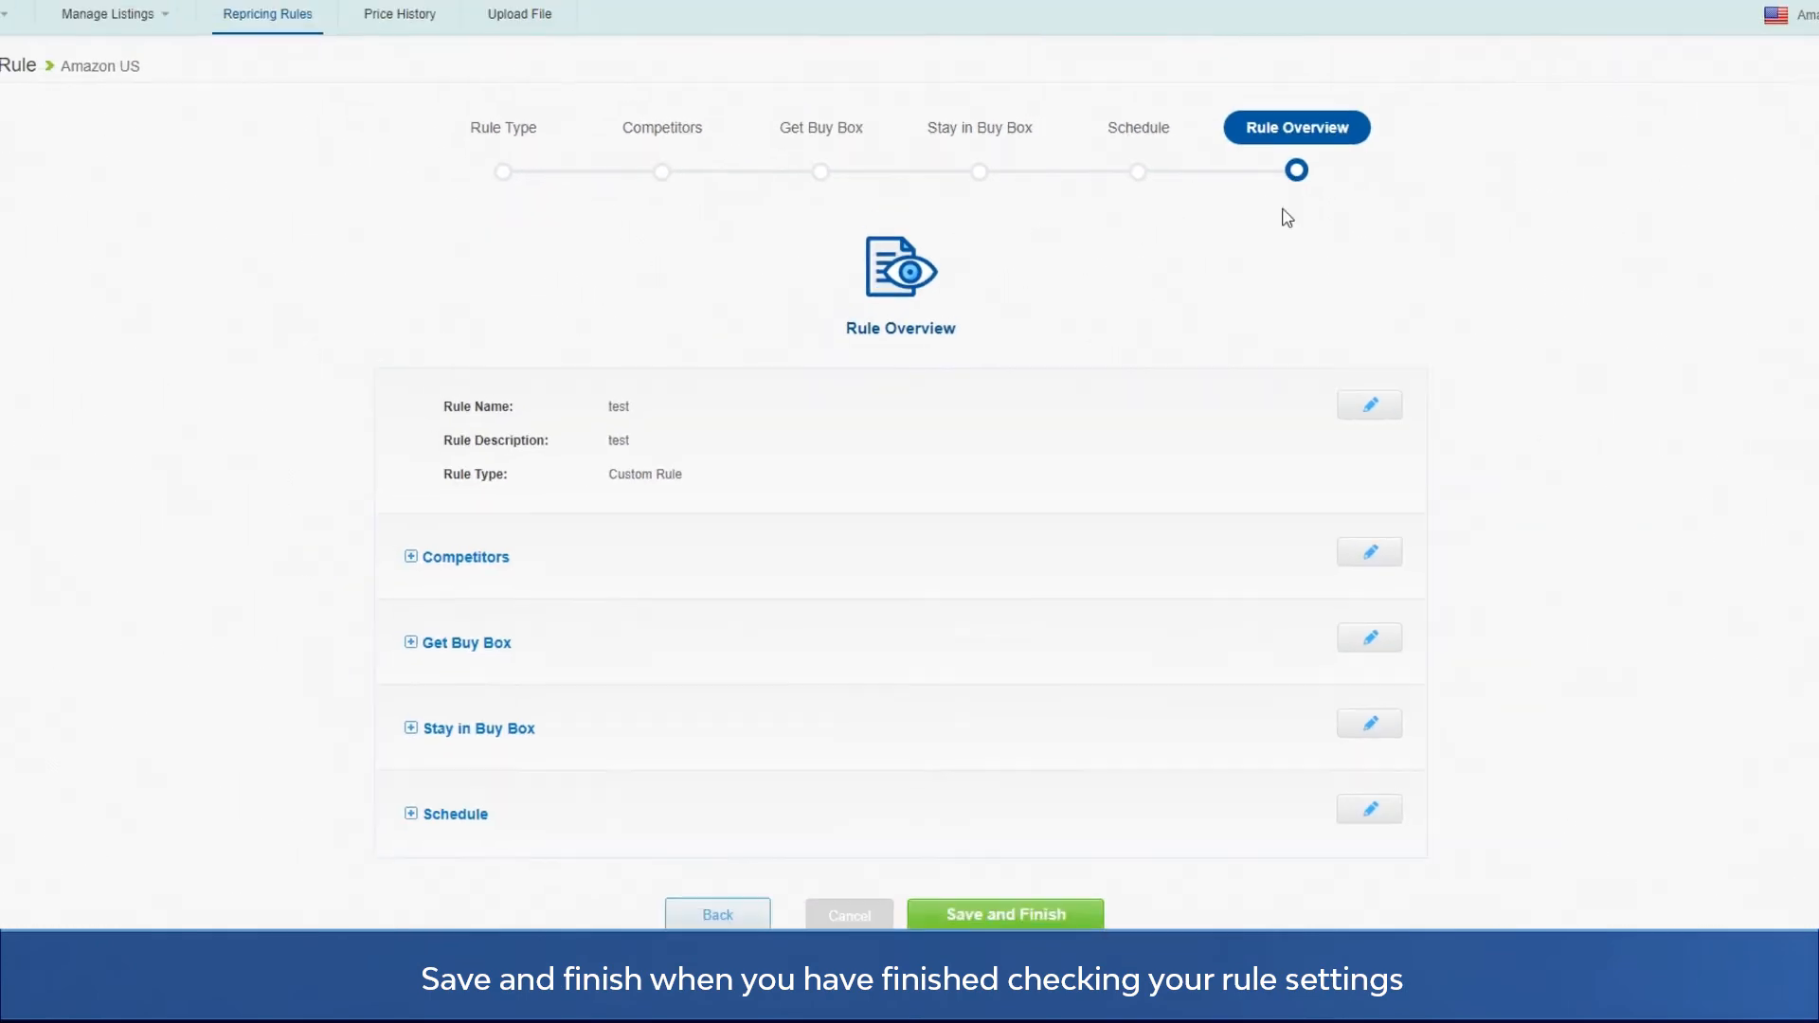
{"action": "left_click", "coordinate": [1005, 915]}
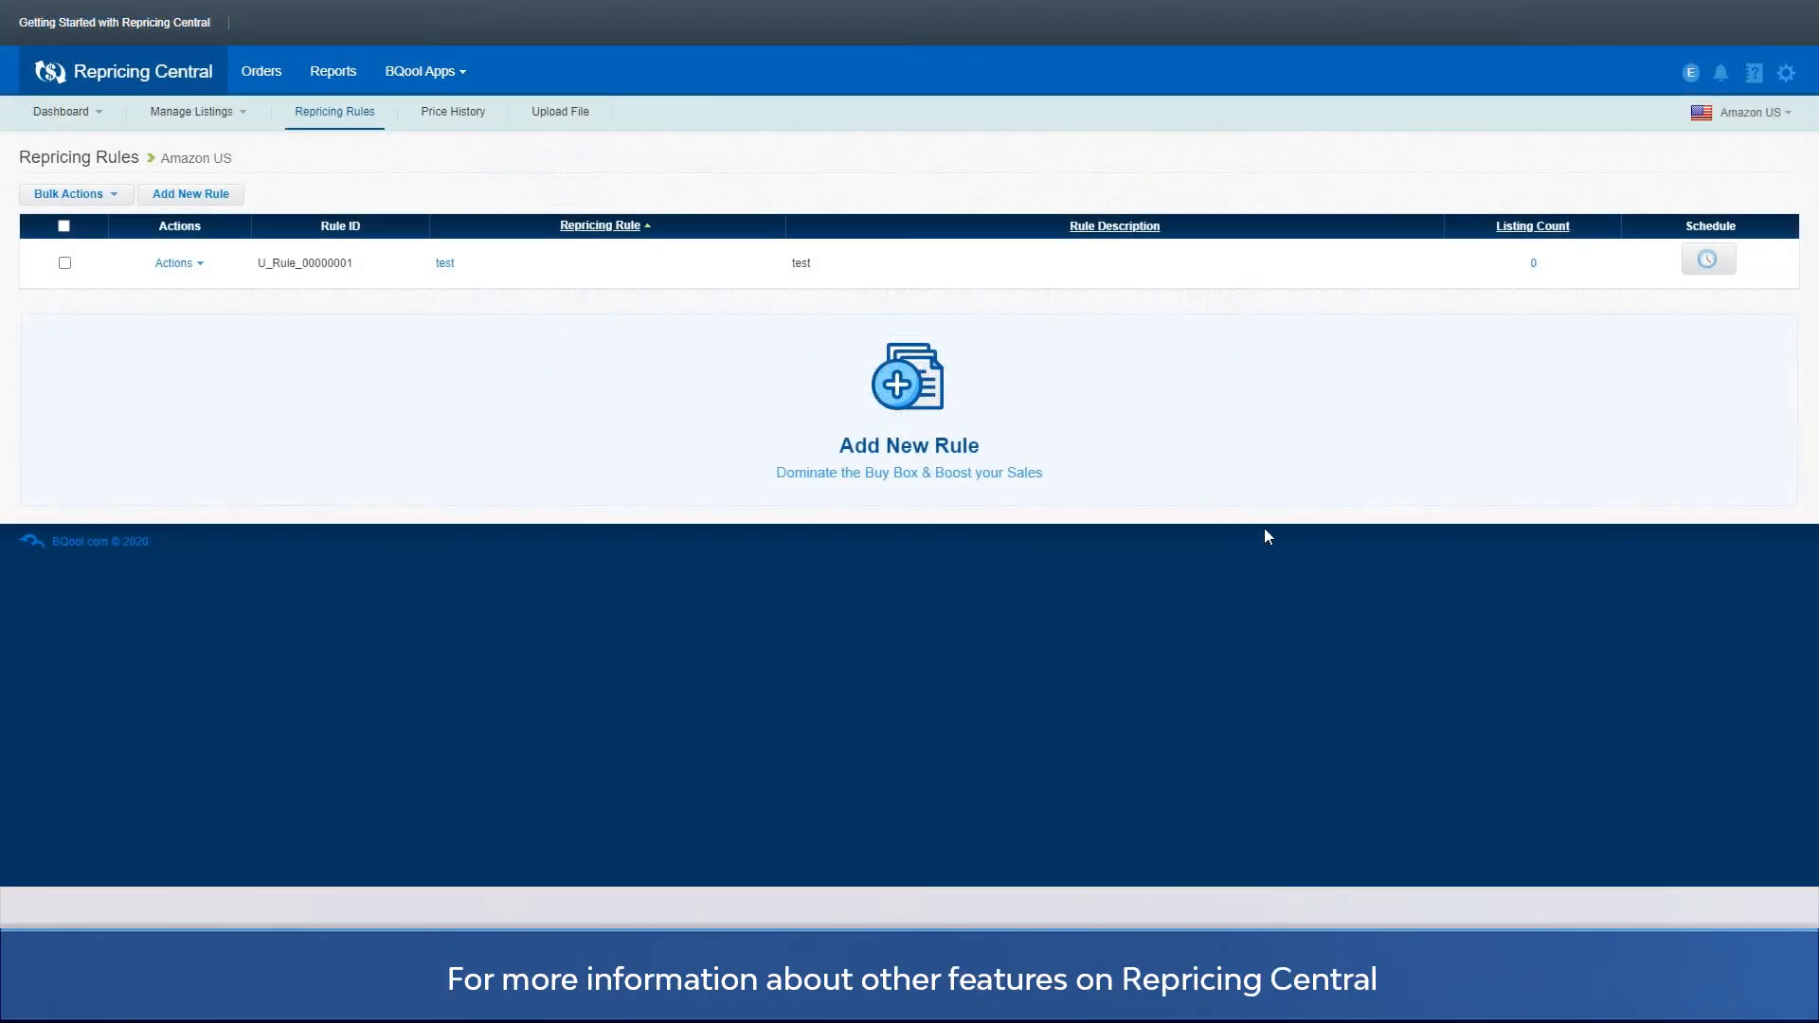
{"action": "left_click", "coordinate": [1759, 72]}
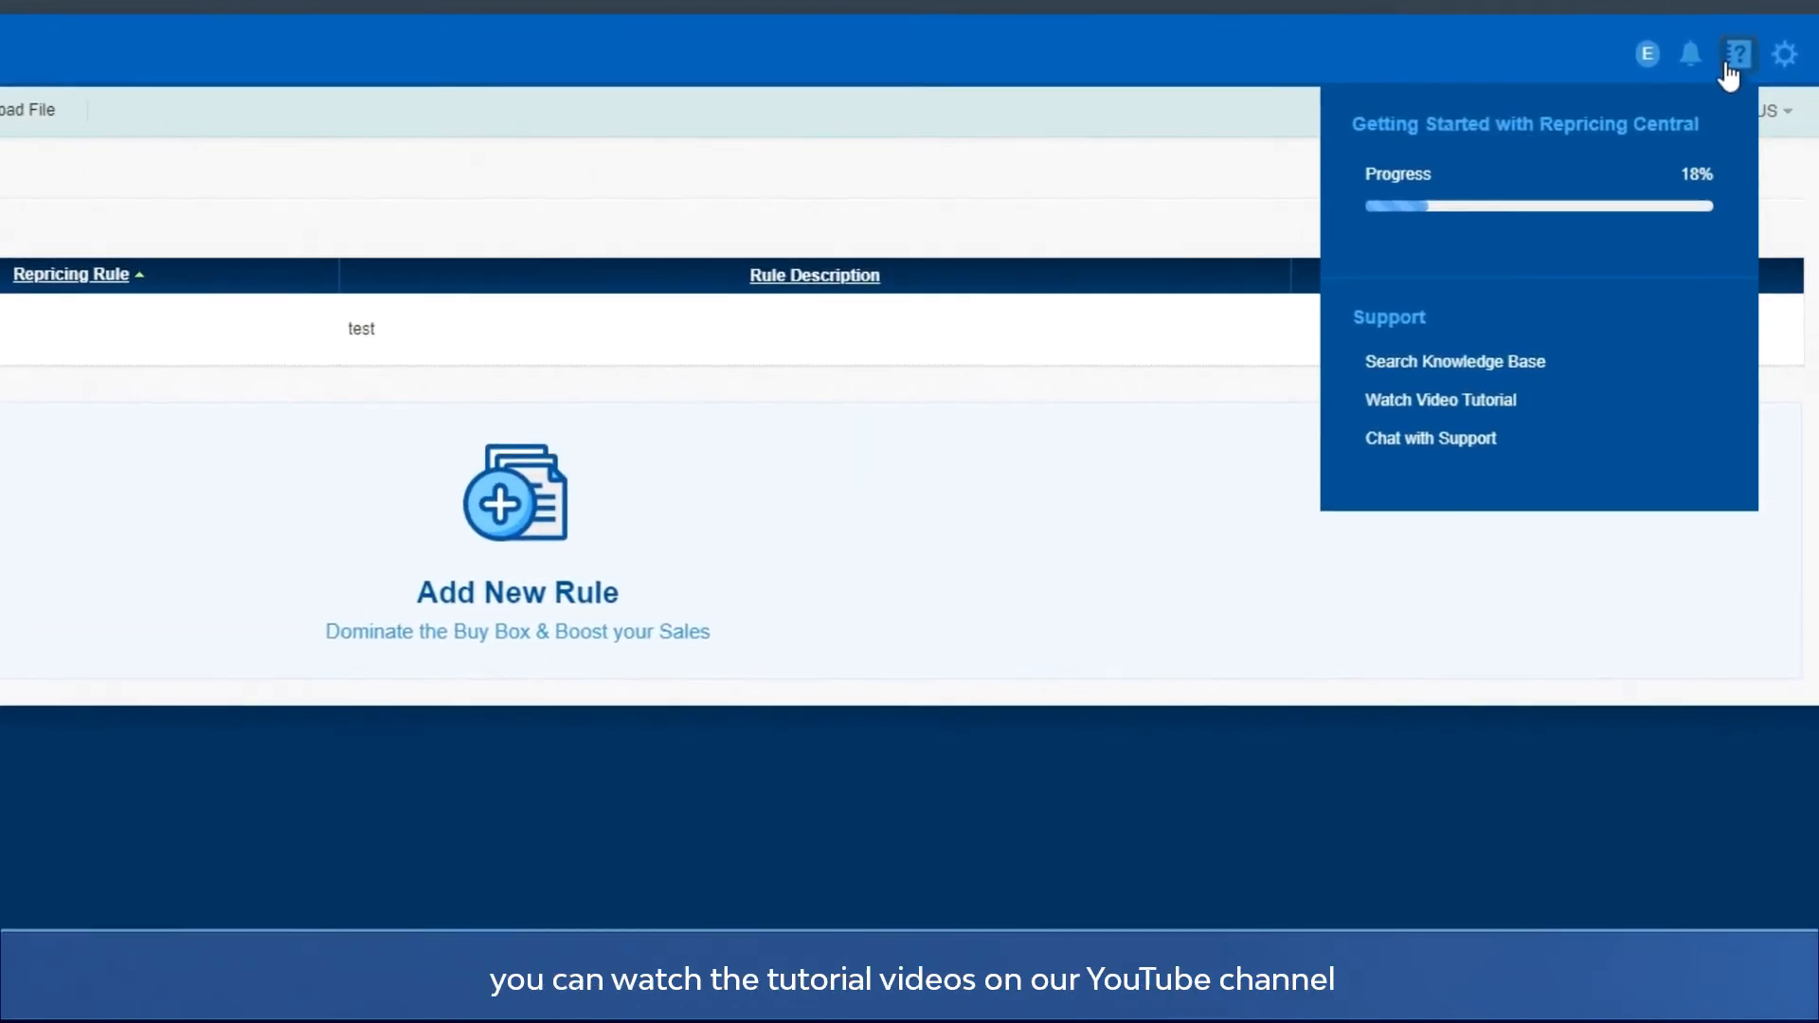